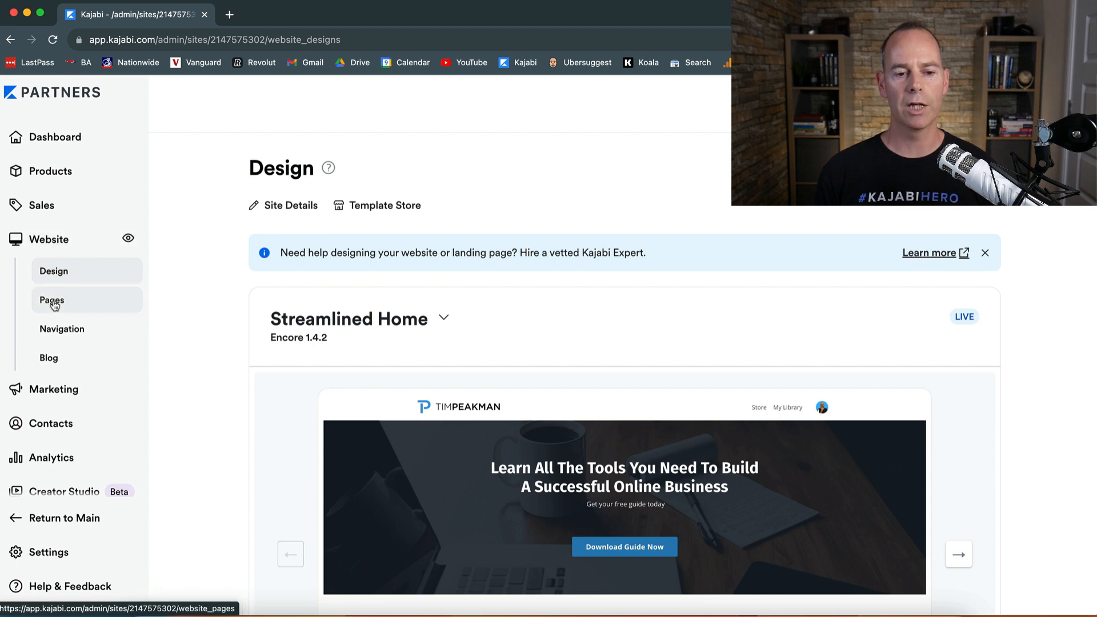
Open Pages in a new tab showing the Landing pages list, then return to Design.
right_click(52, 301)
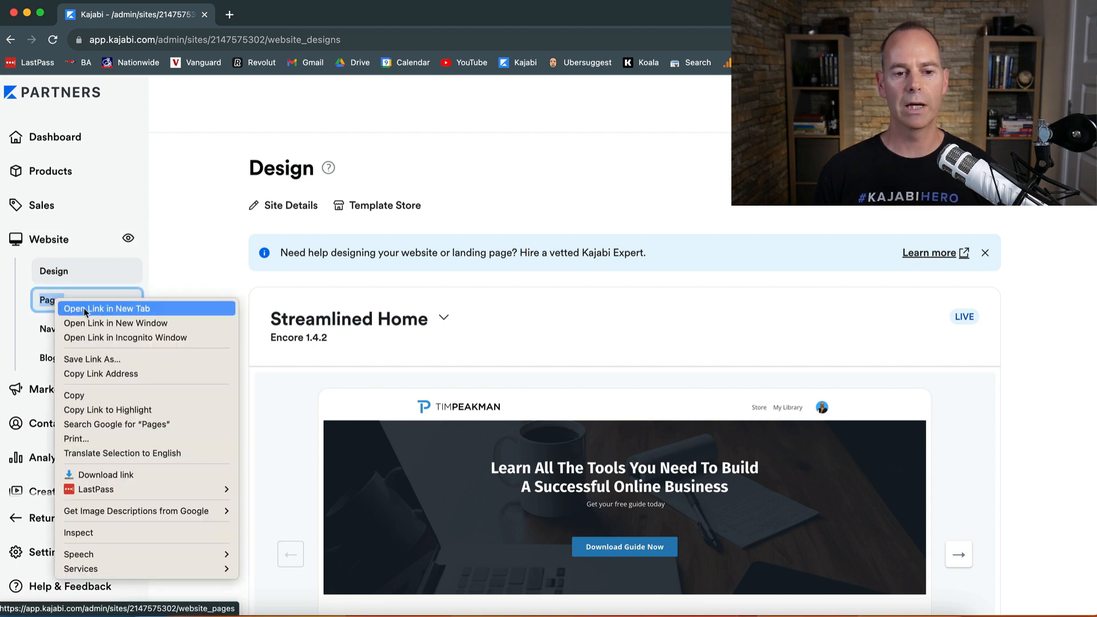
click(108, 308)
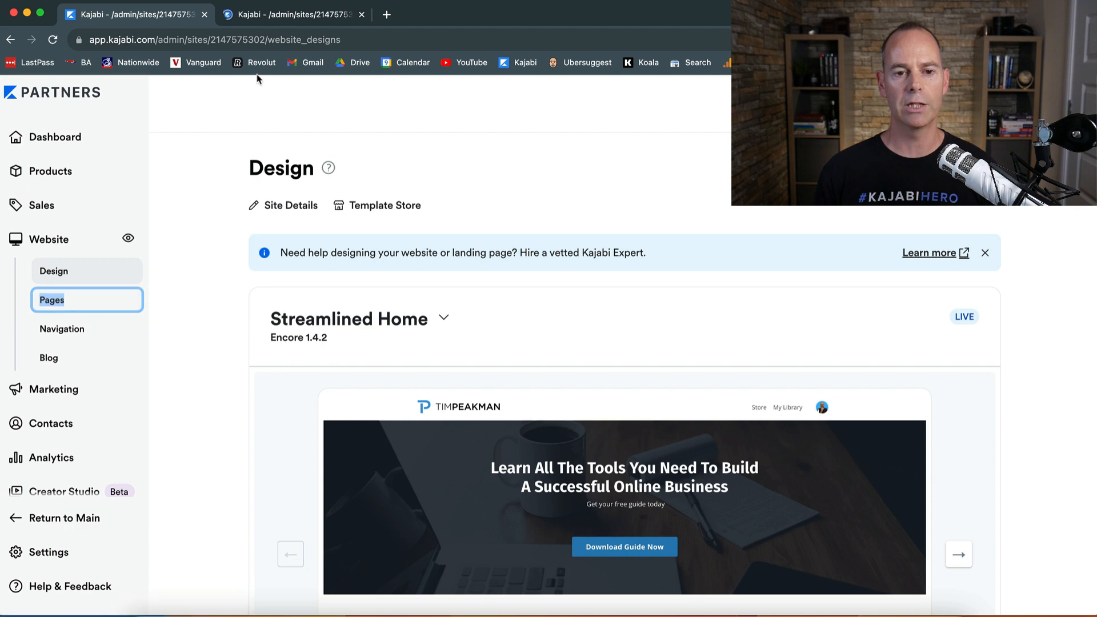
click(51, 300)
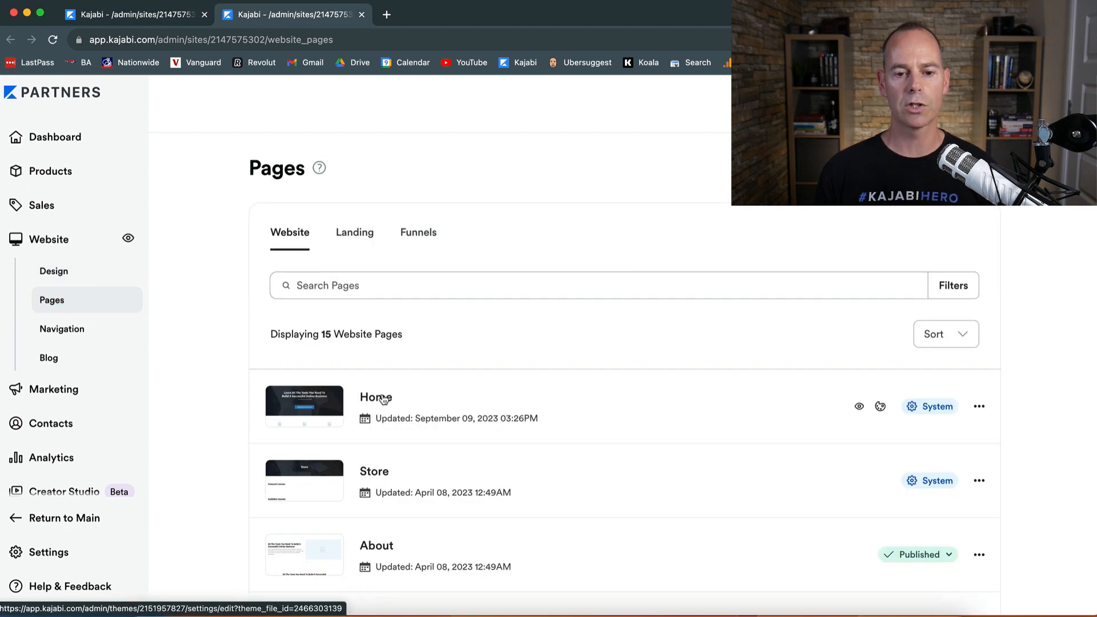
click(355, 232)
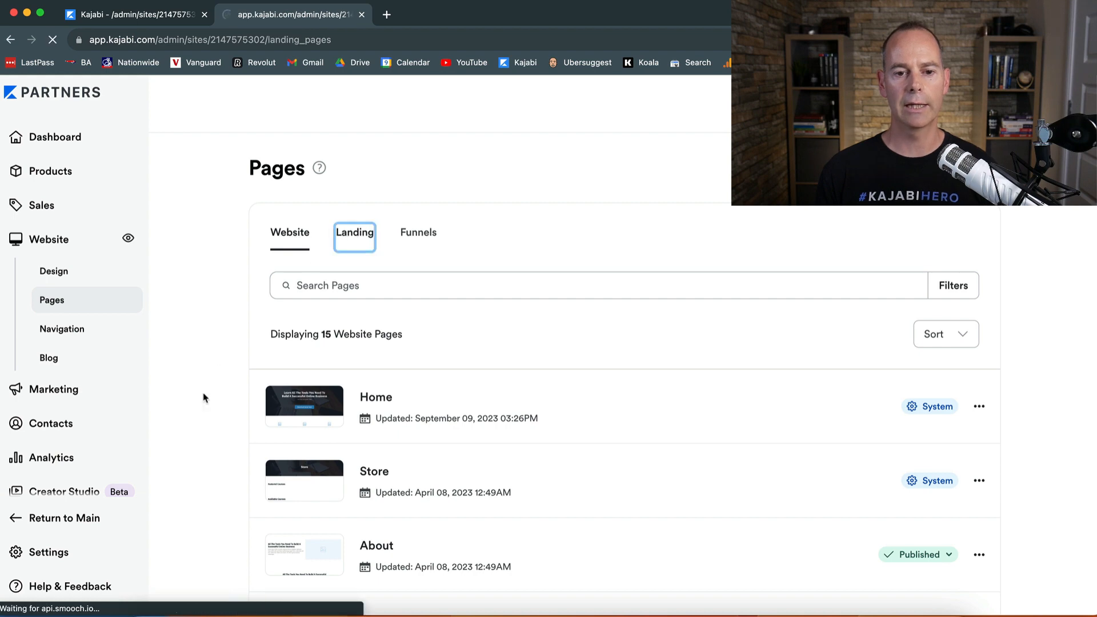
click(354, 232)
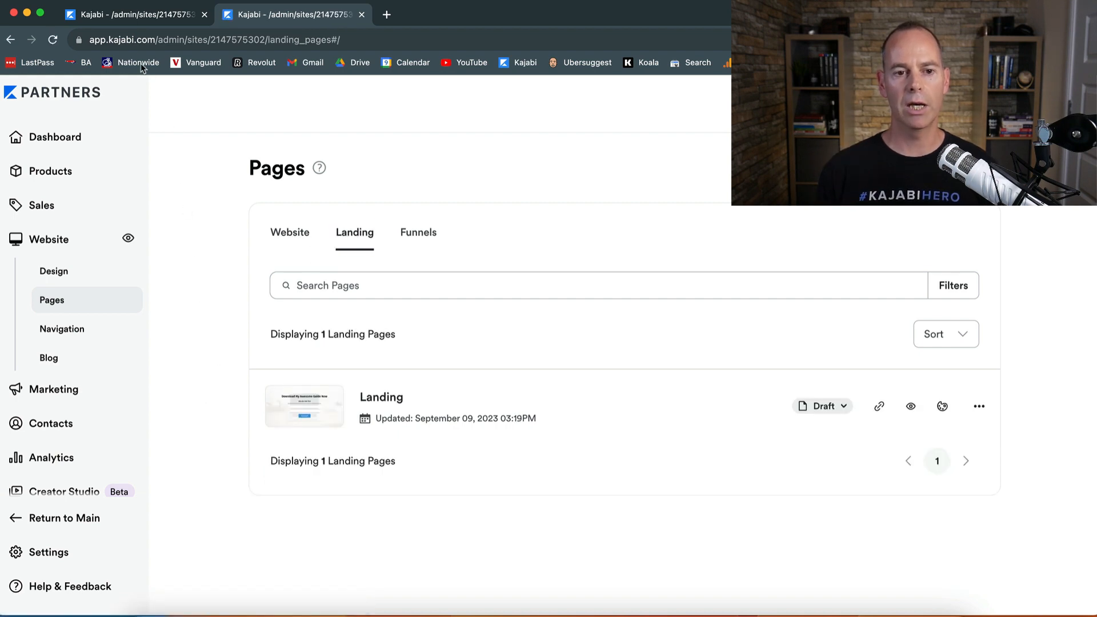
click(54, 272)
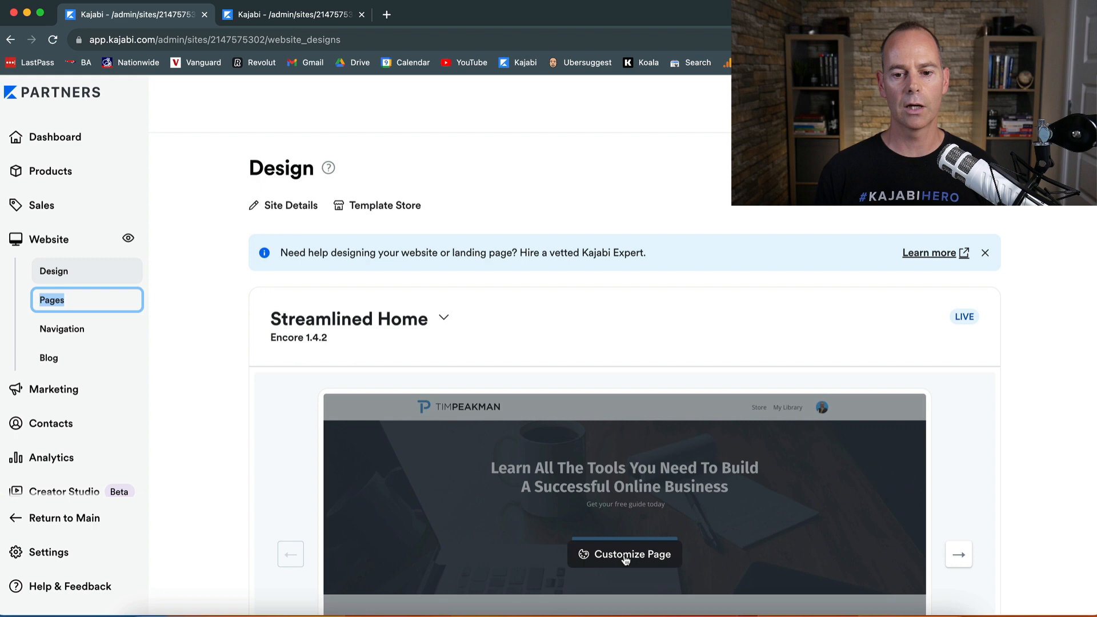
click(624, 553)
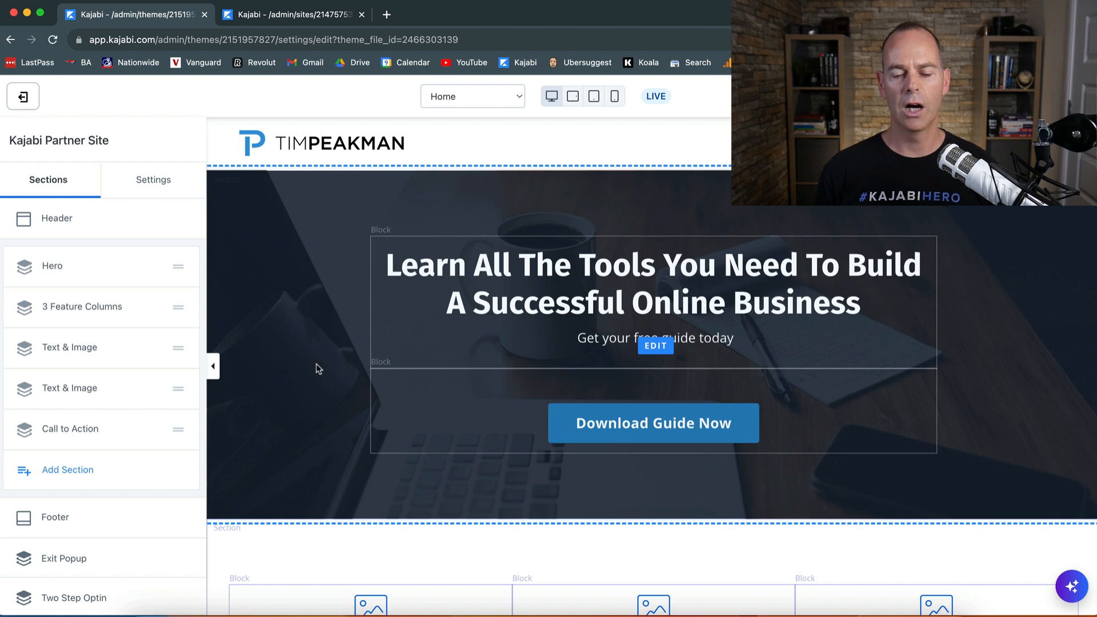
click(652, 423)
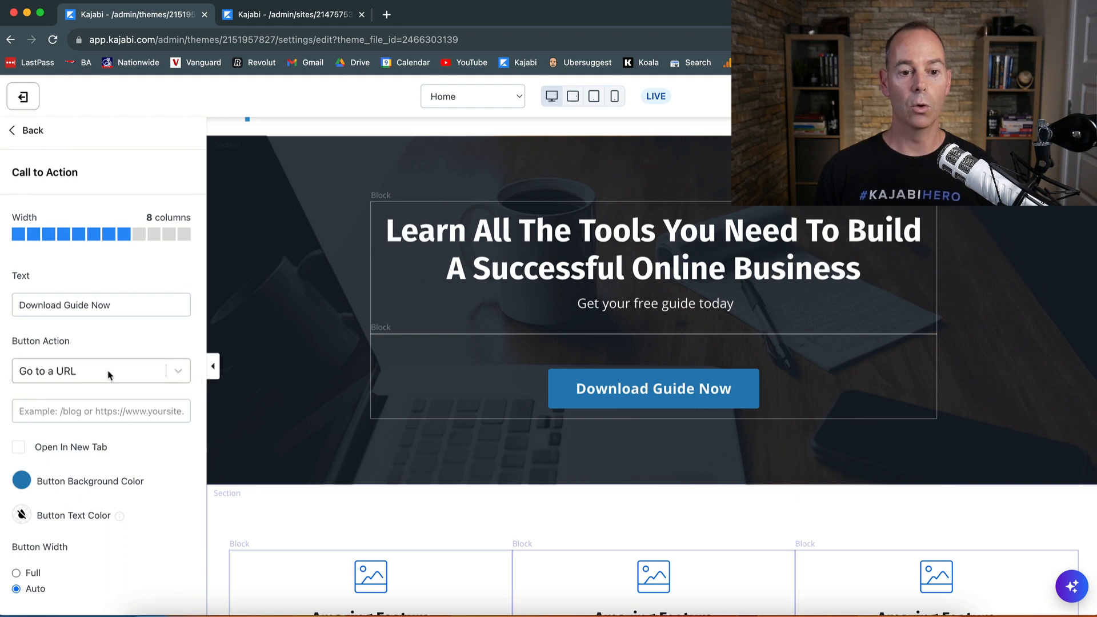
mouse_move(75, 405)
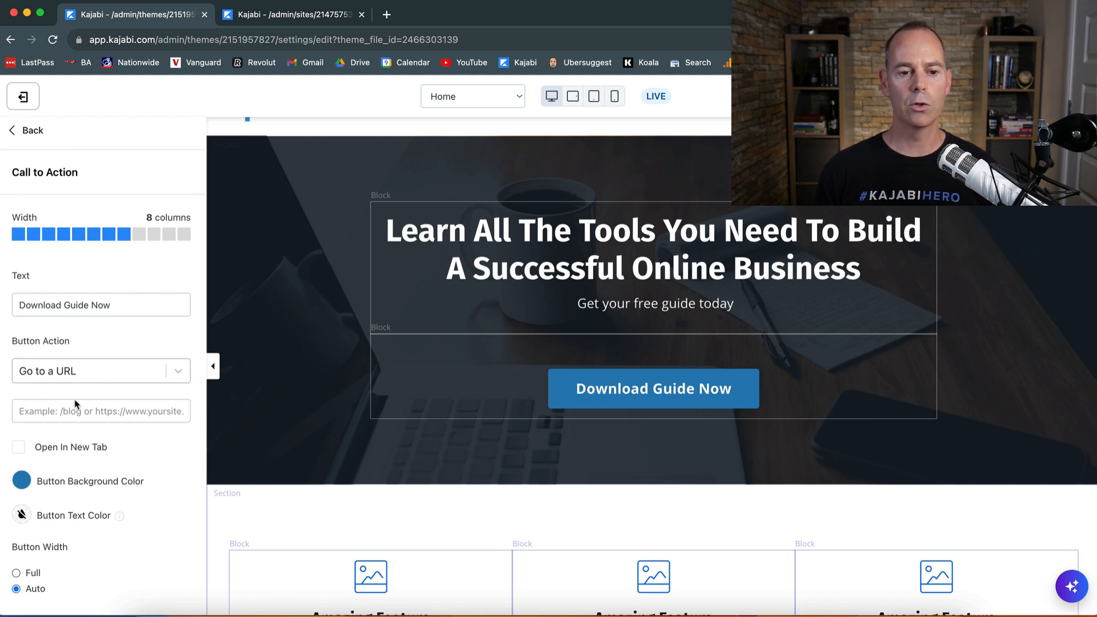
click(101, 411)
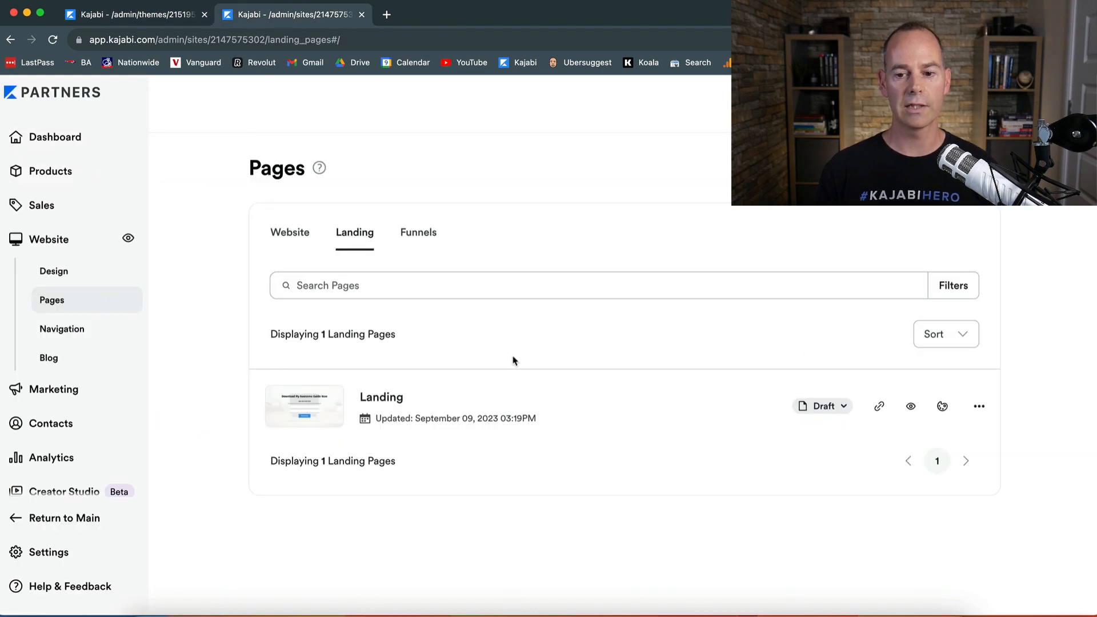
click(979, 405)
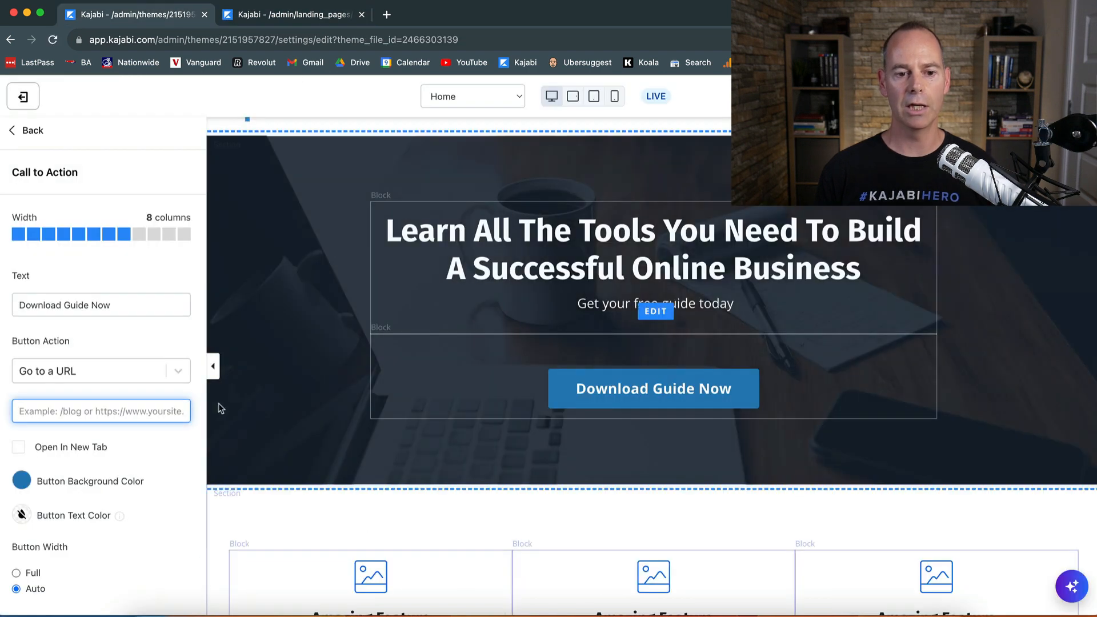
text(https://partner.timpeakman.com/landing)
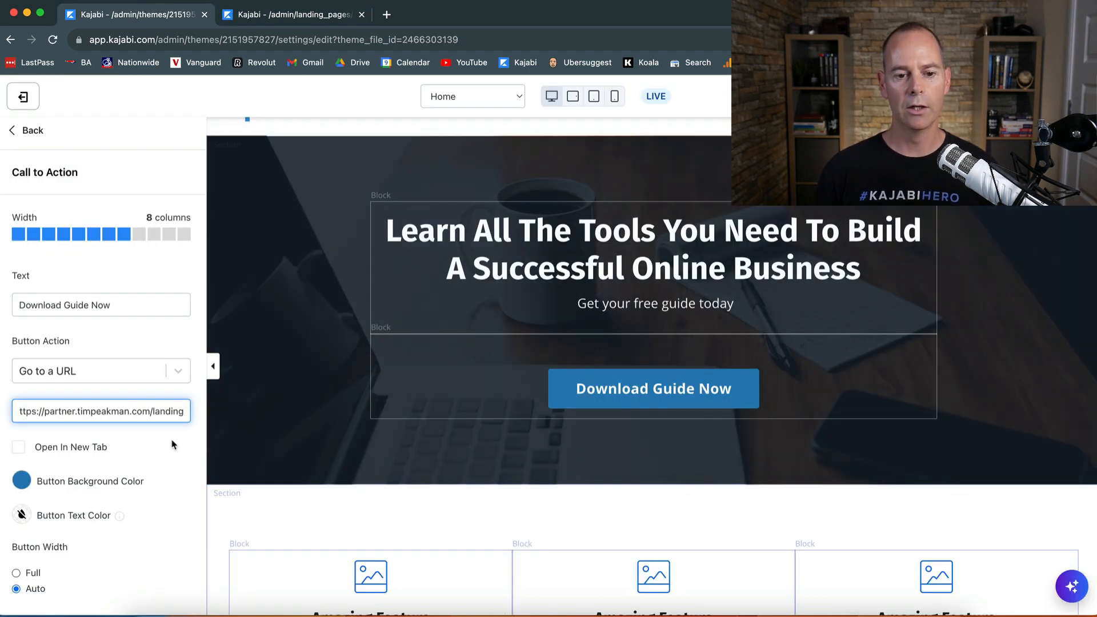
double_click(170, 410)
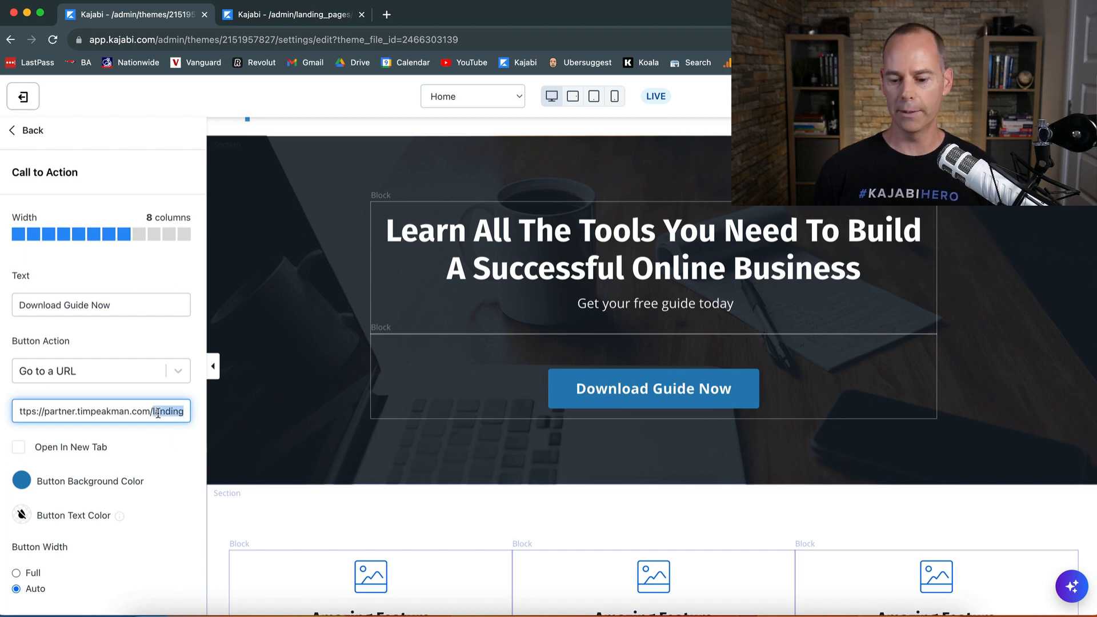
Set the button action to Go to a Landing Page with Landing as destination.
click(101, 370)
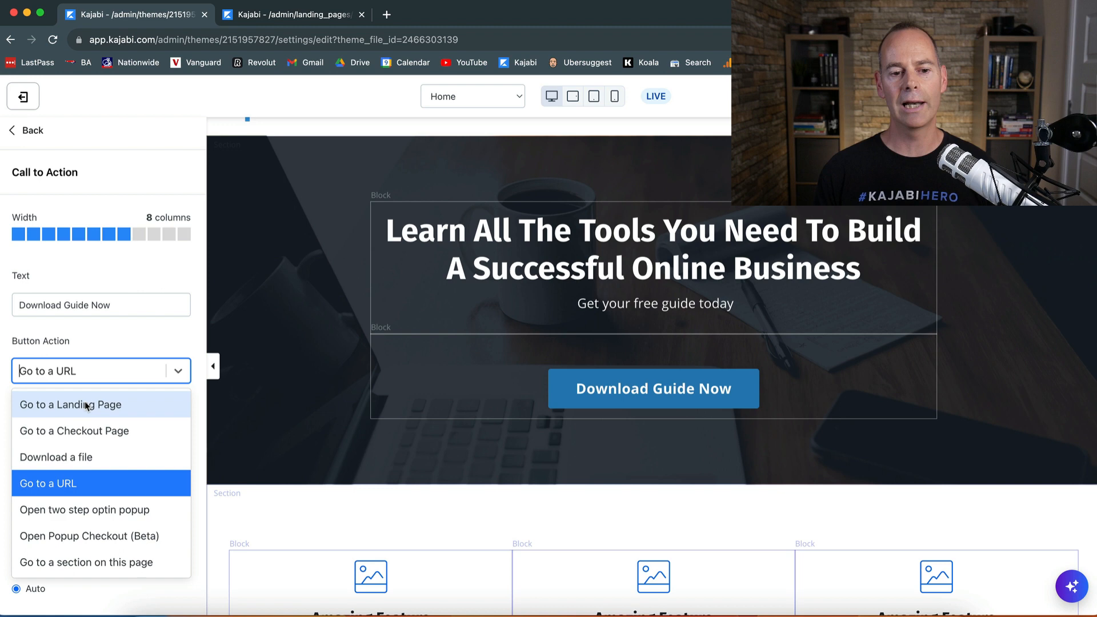
click(70, 405)
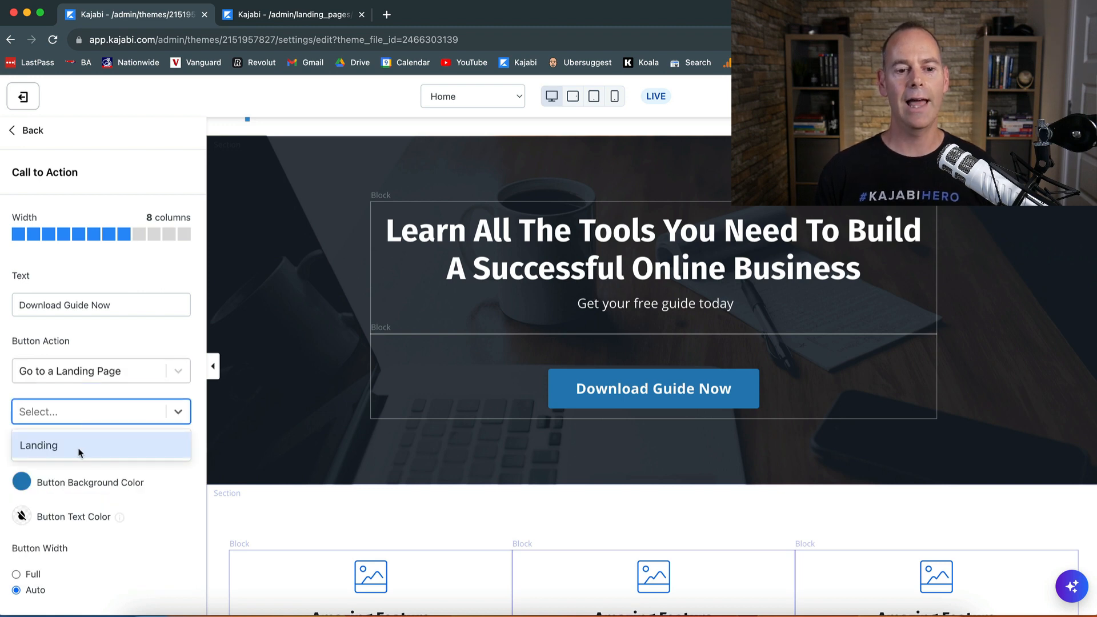
click(39, 445)
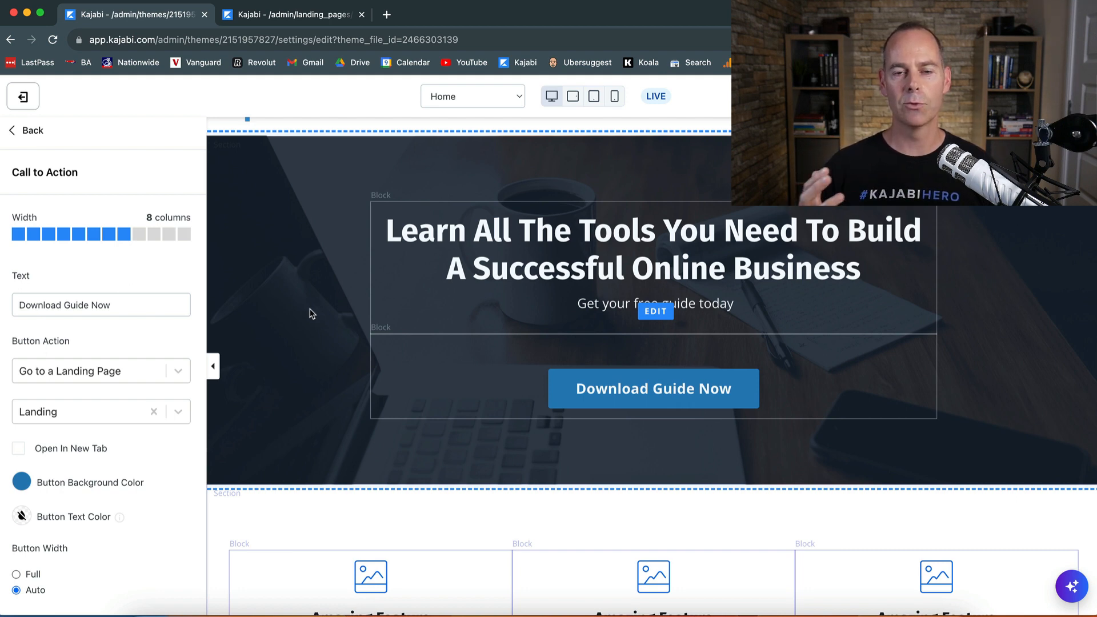
scroll(down, 3)
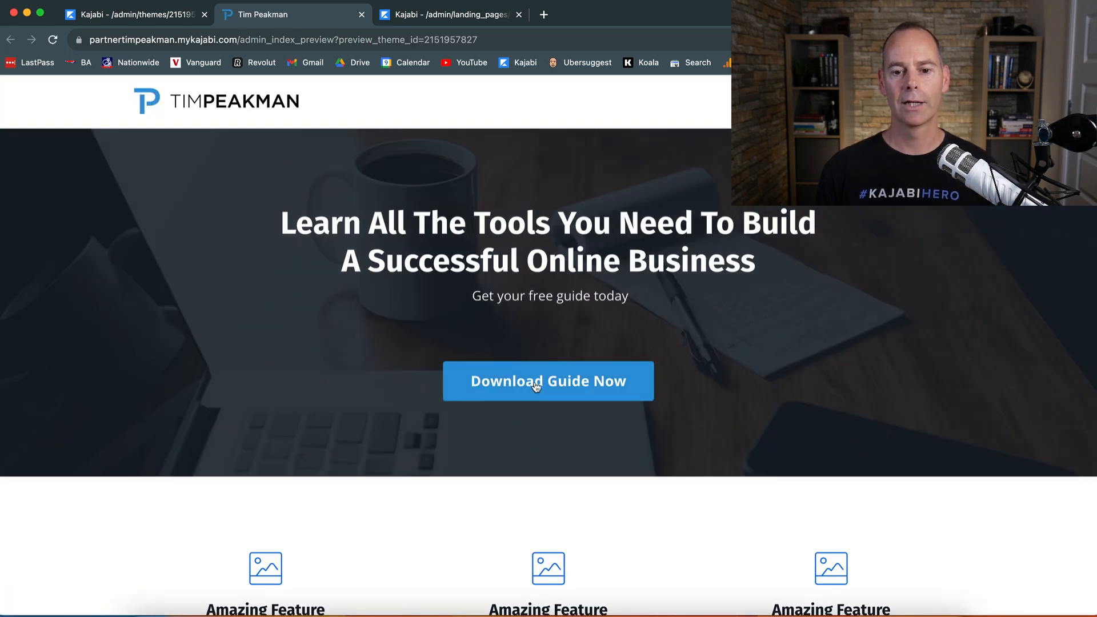
Confirm in the preview that Download Guide Now opens the Landing page's form.
click(548, 380)
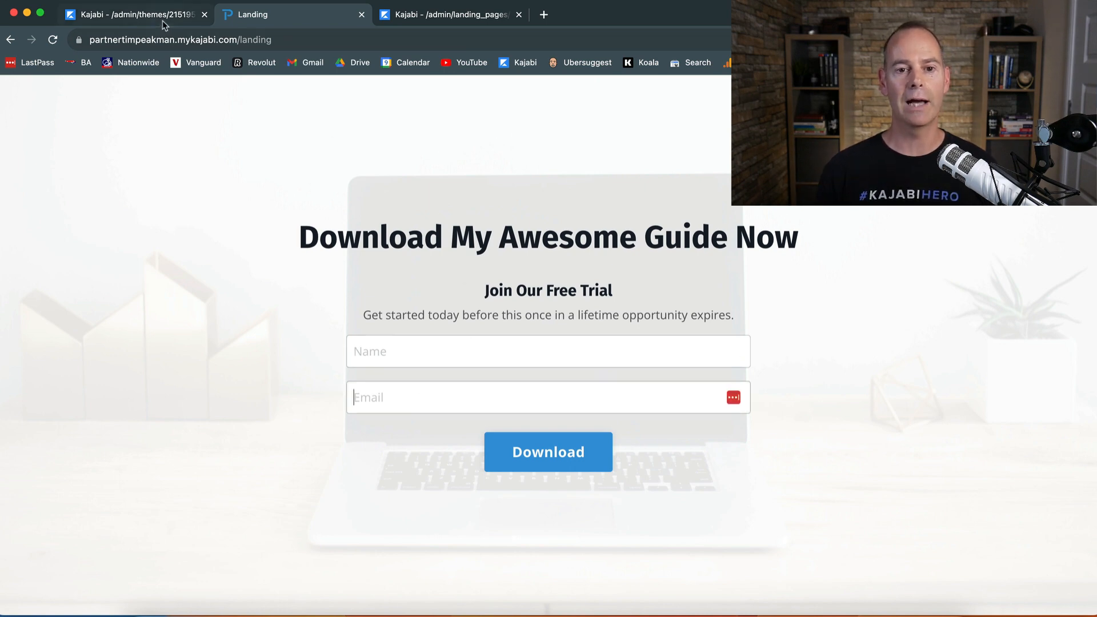
click(133, 14)
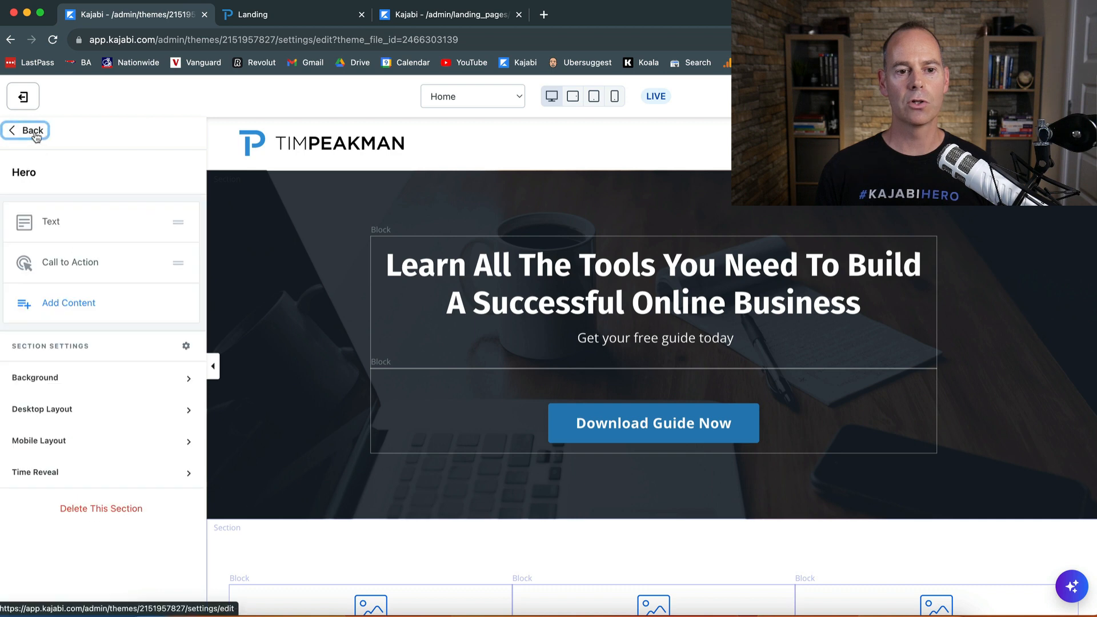
Go to Marketing > Forms and open the Default Form settings.
click(32, 131)
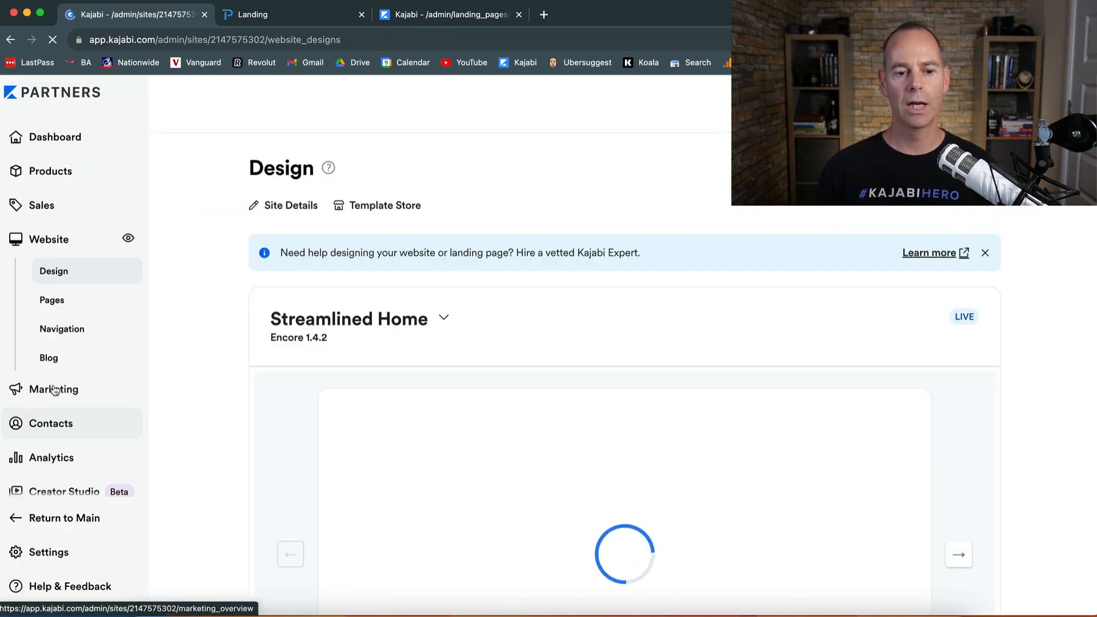
click(54, 389)
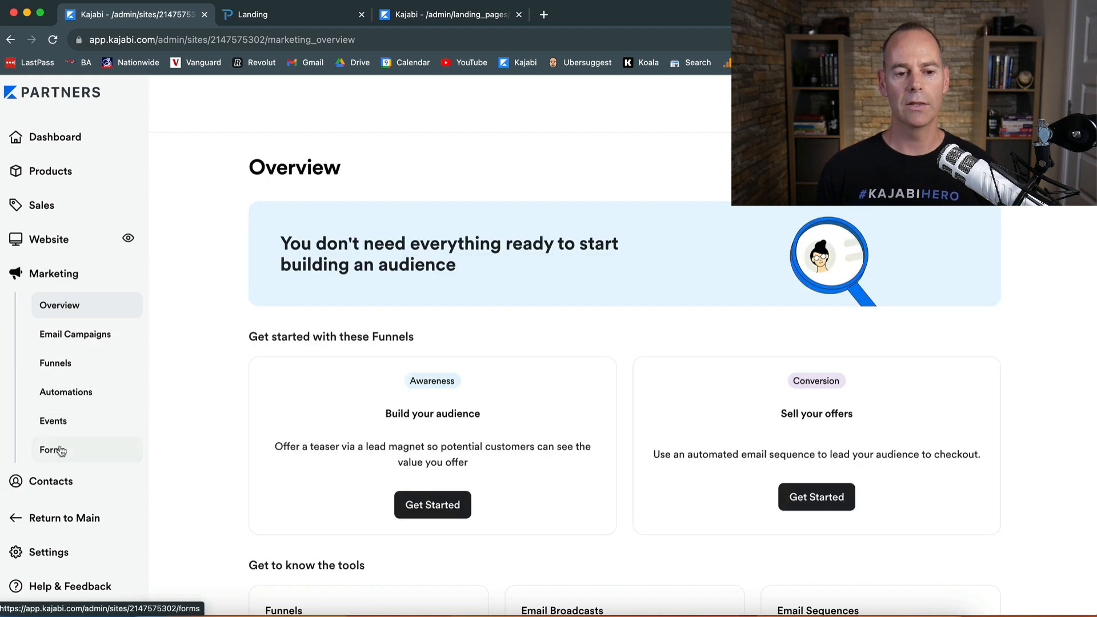
click(52, 449)
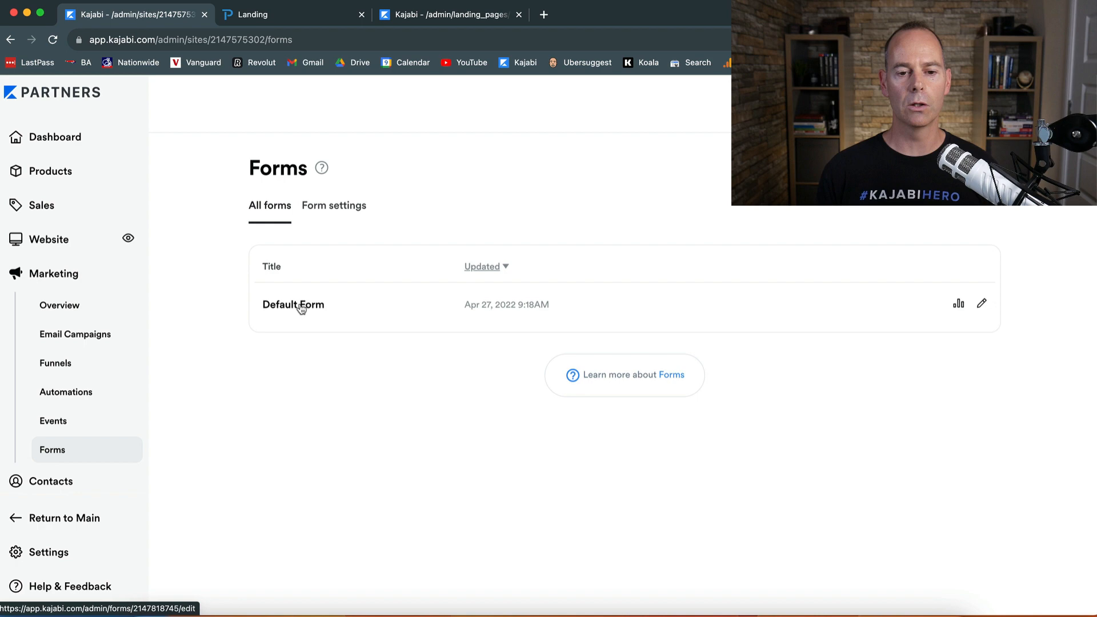
click(294, 304)
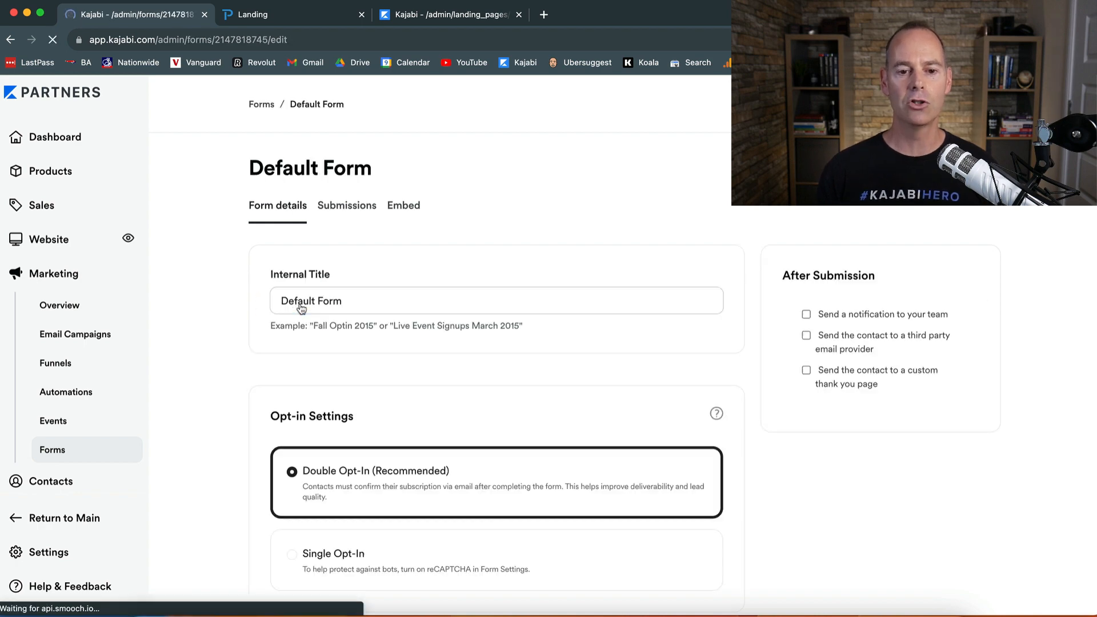
Switch the form to Single Opt-In and remove its Name field.
scroll(down, 3)
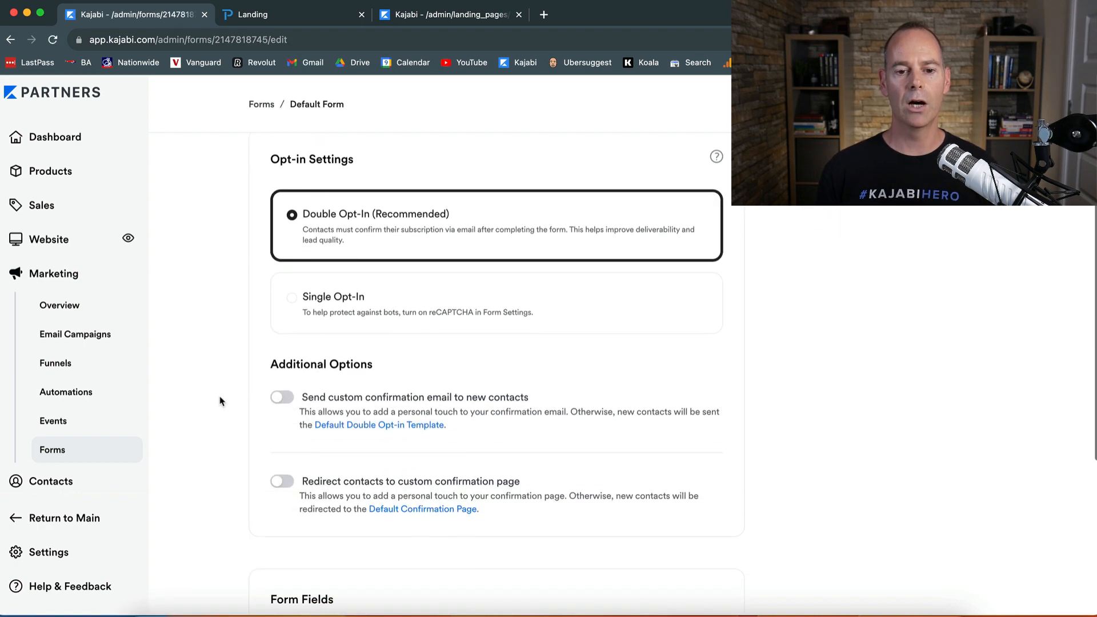
scroll(down, 3)
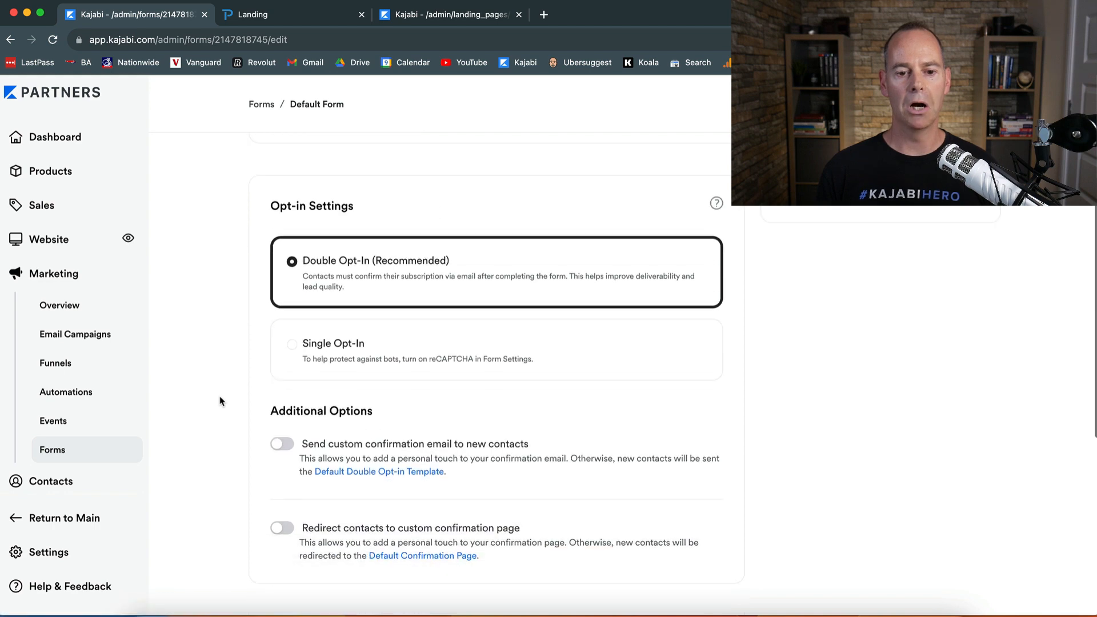
click(292, 344)
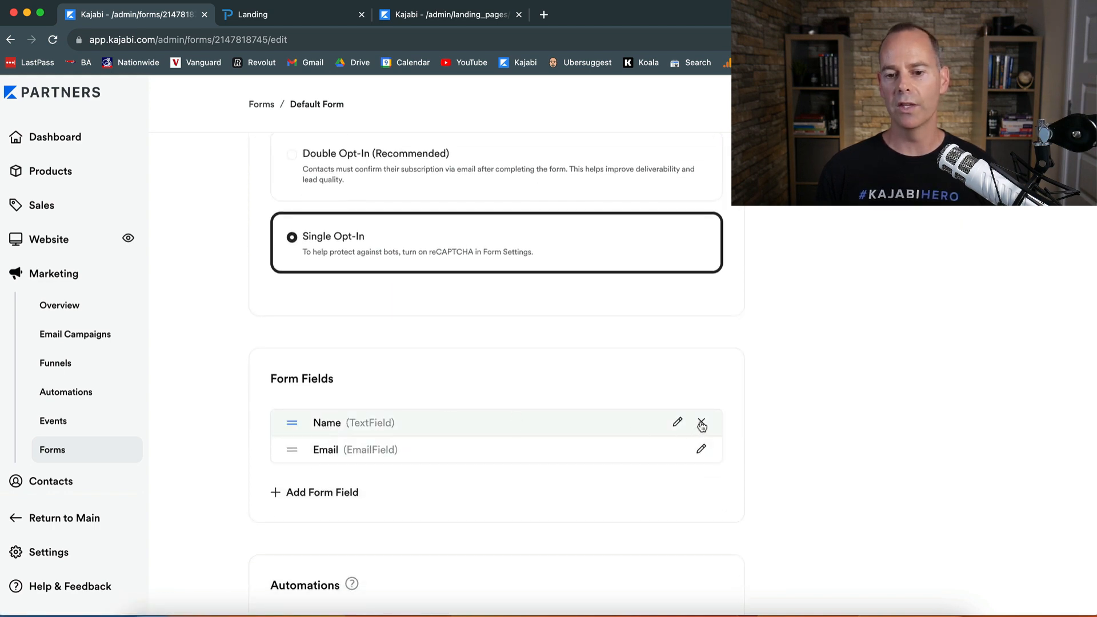
click(702, 423)
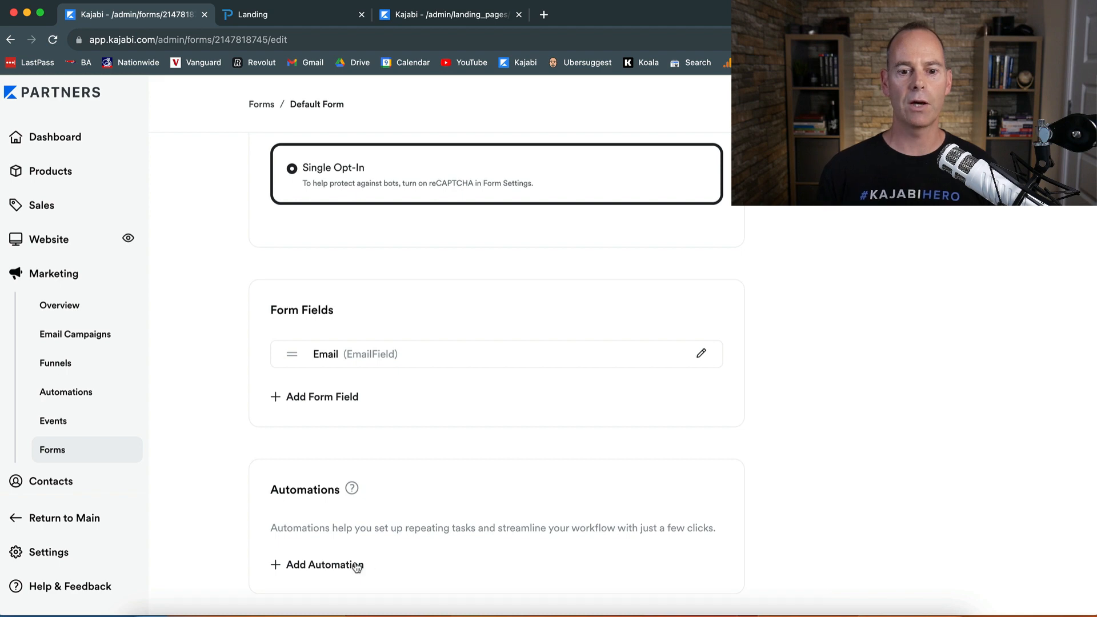
Add an automation whose action is Send an email to the person.
click(324, 565)
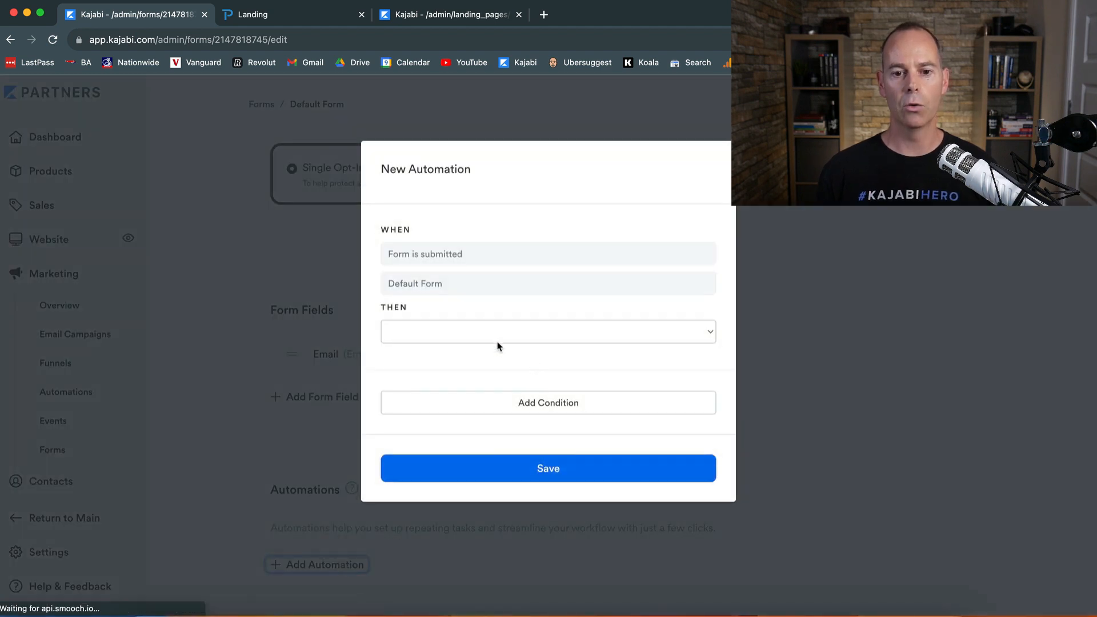
click(547, 332)
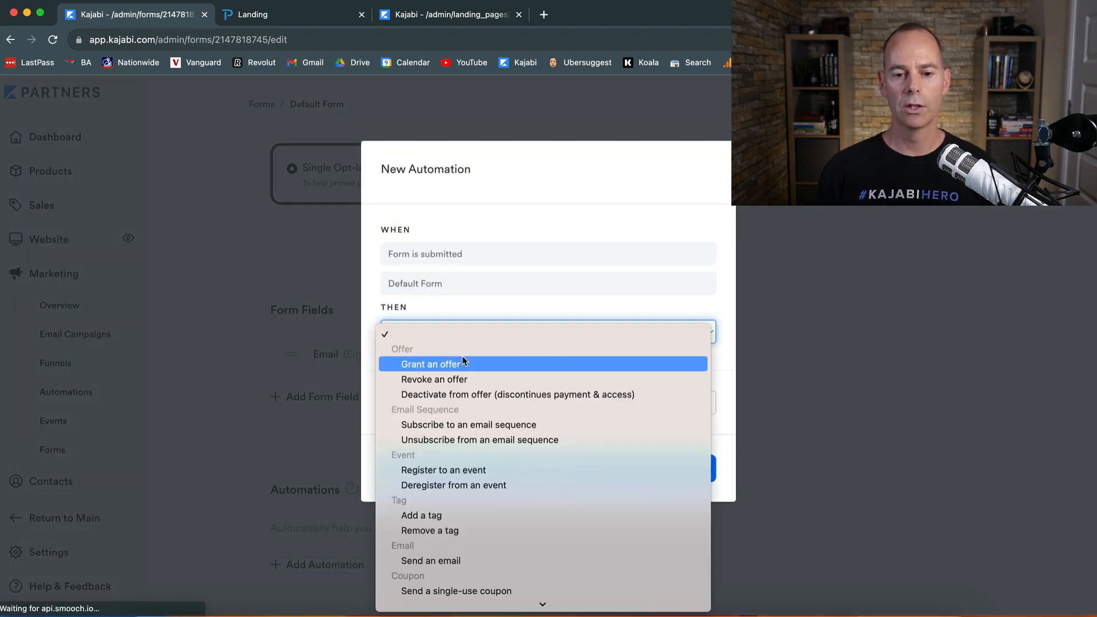
mouse_move(488, 394)
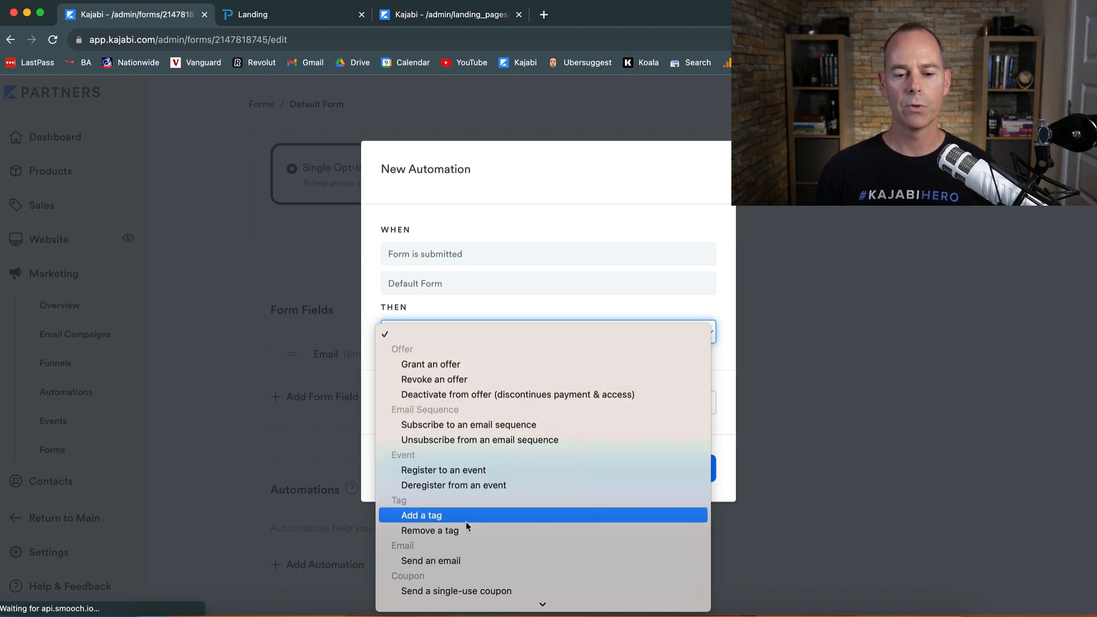
click(431, 560)
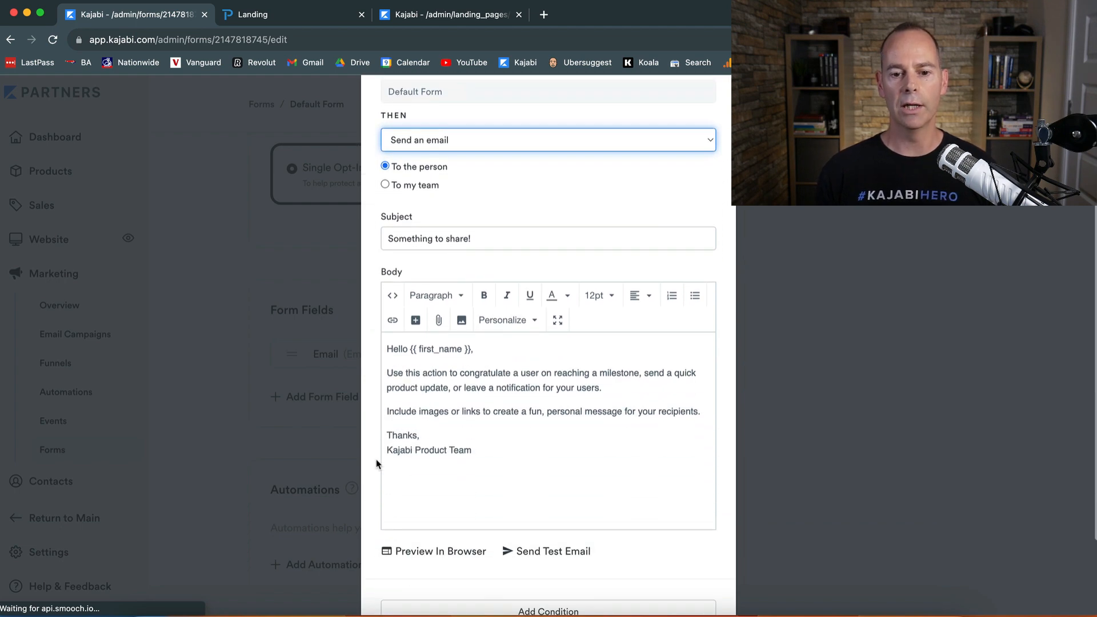
mouse_move(388, 372)
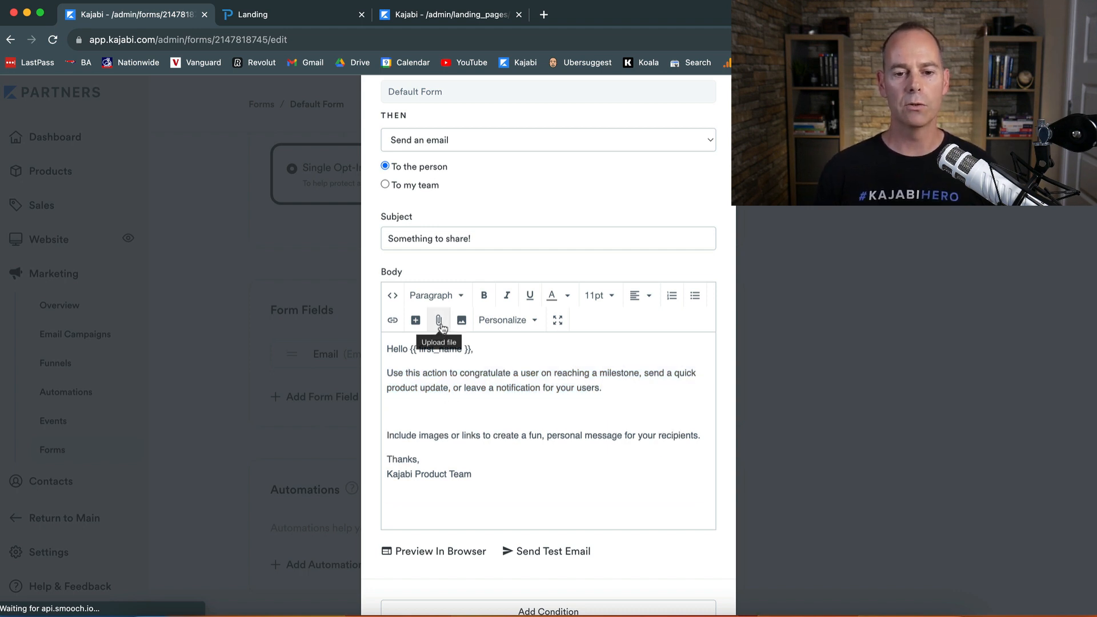
Upload the guide from My Device and insert a Download now link opening in a new window.
click(439, 320)
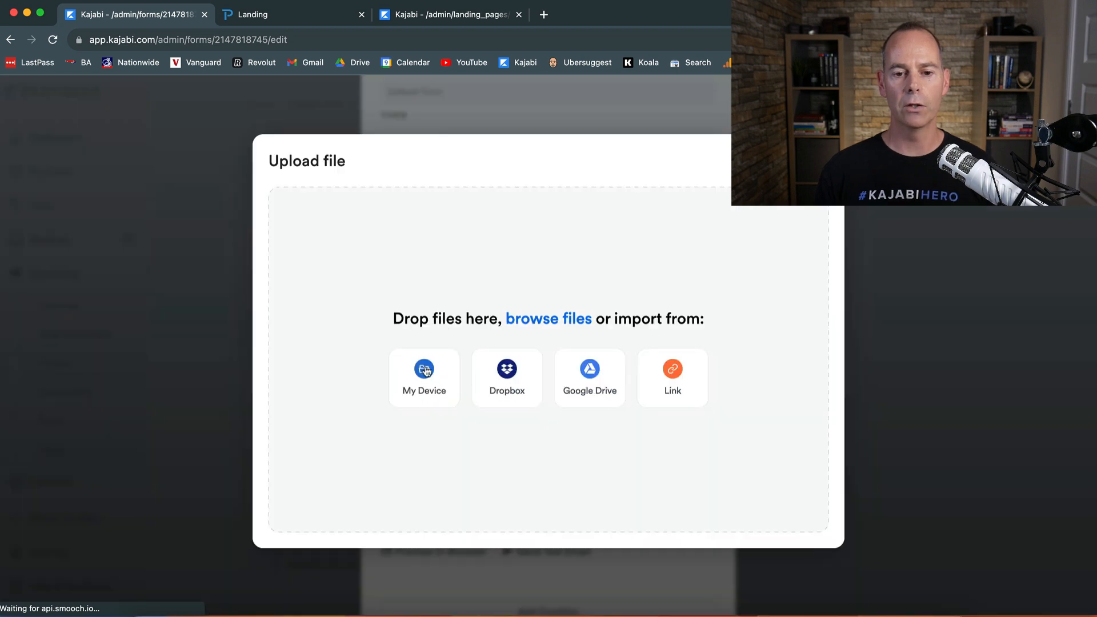
click(424, 379)
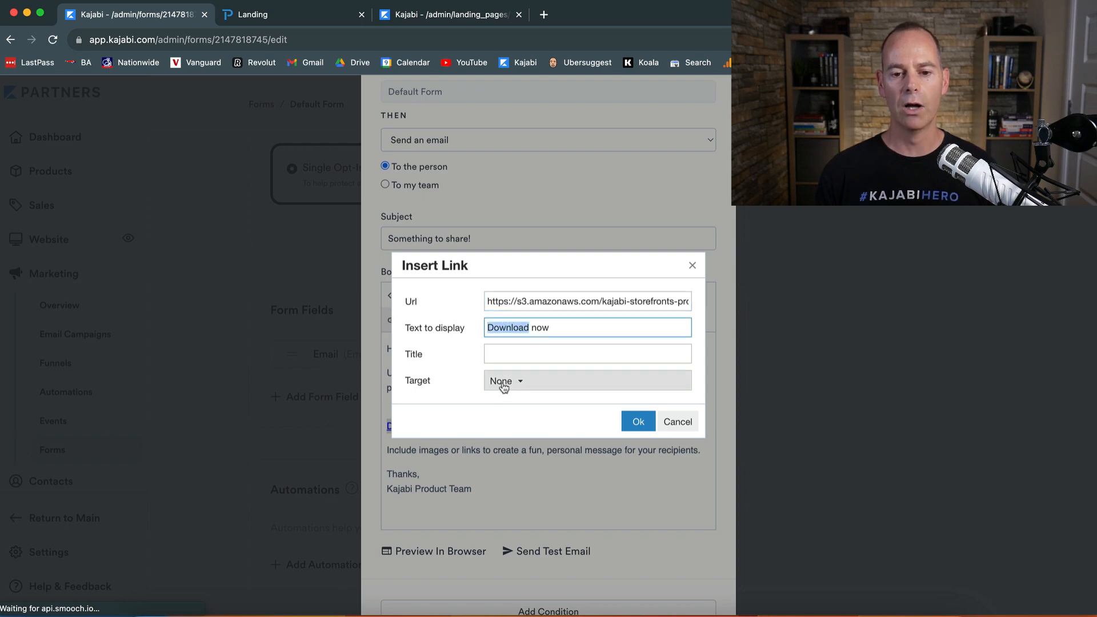
click(517, 380)
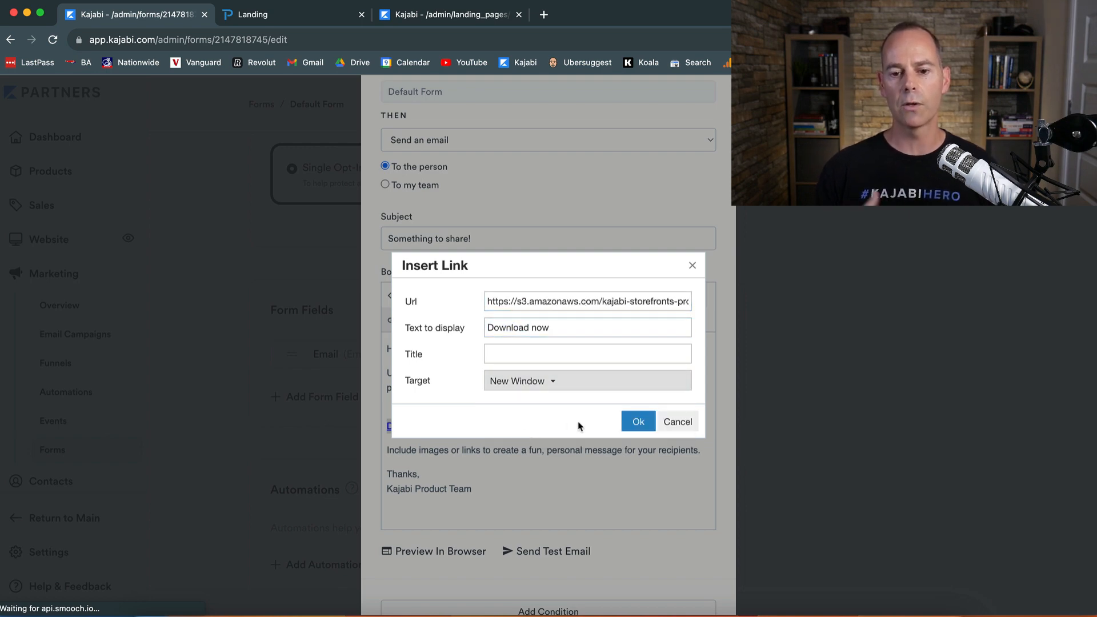
click(637, 422)
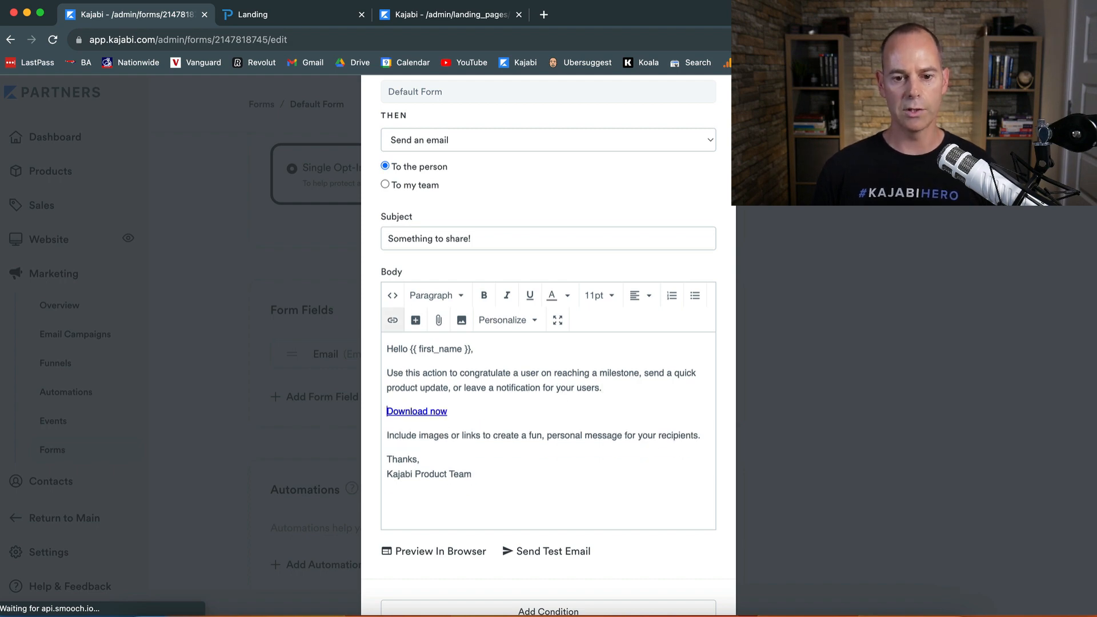
double_click(416, 411)
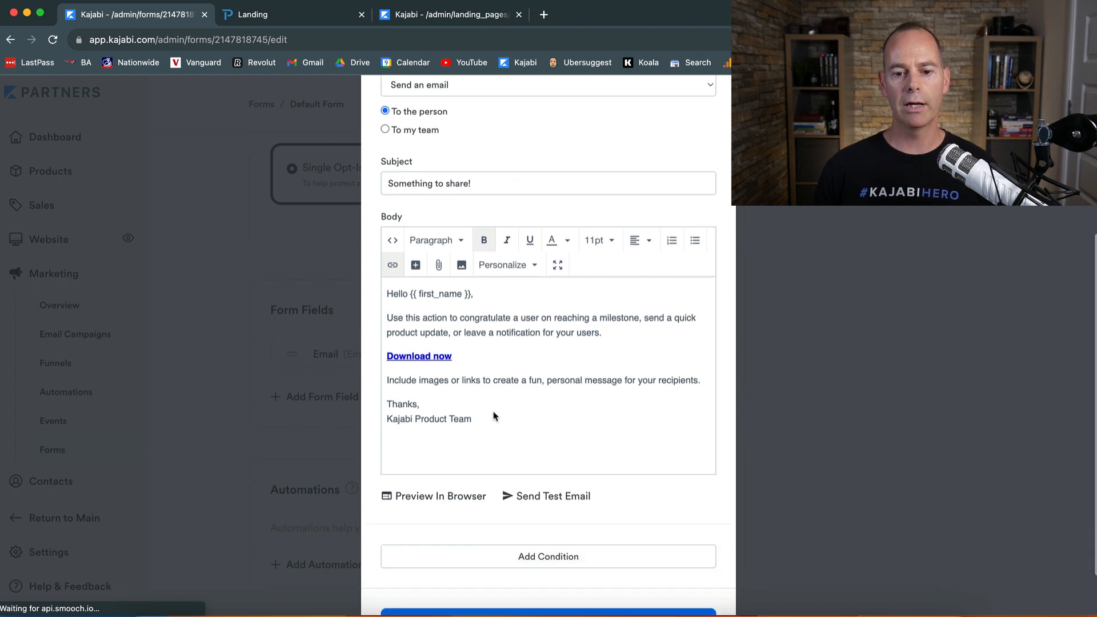
Save the email automation, reopen it for editing and preview the email in the browser.
click(548, 612)
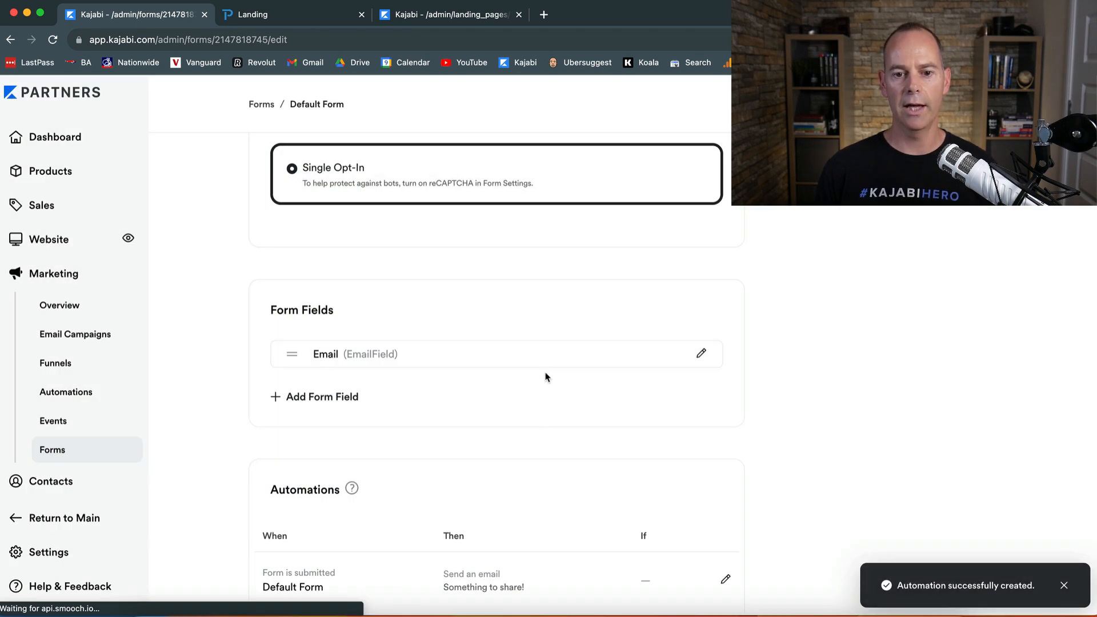
scroll(down, 3)
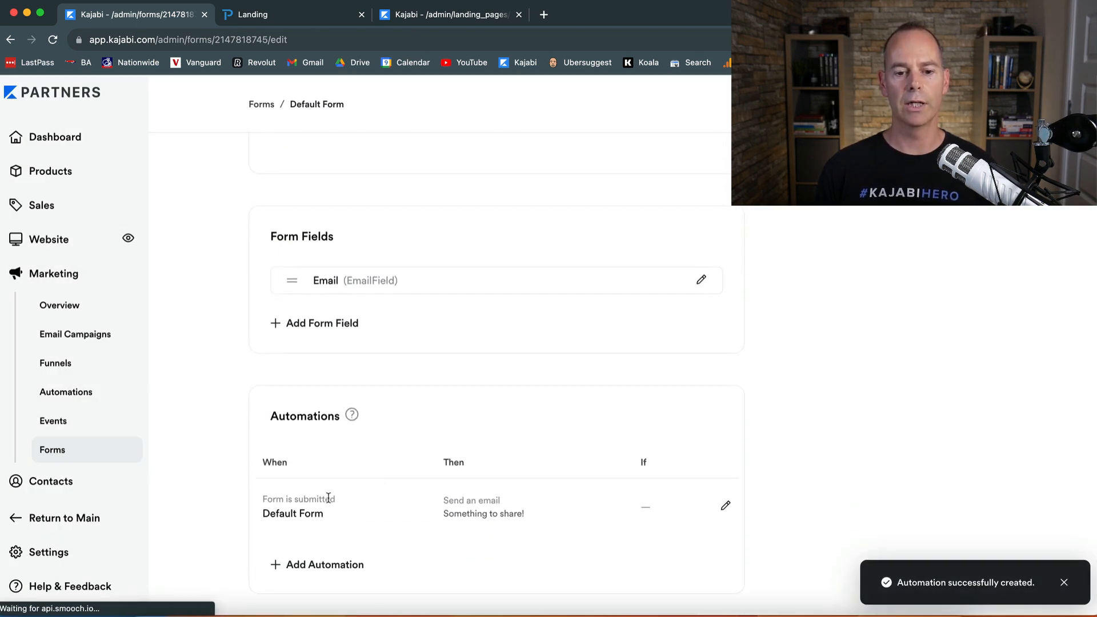
click(726, 506)
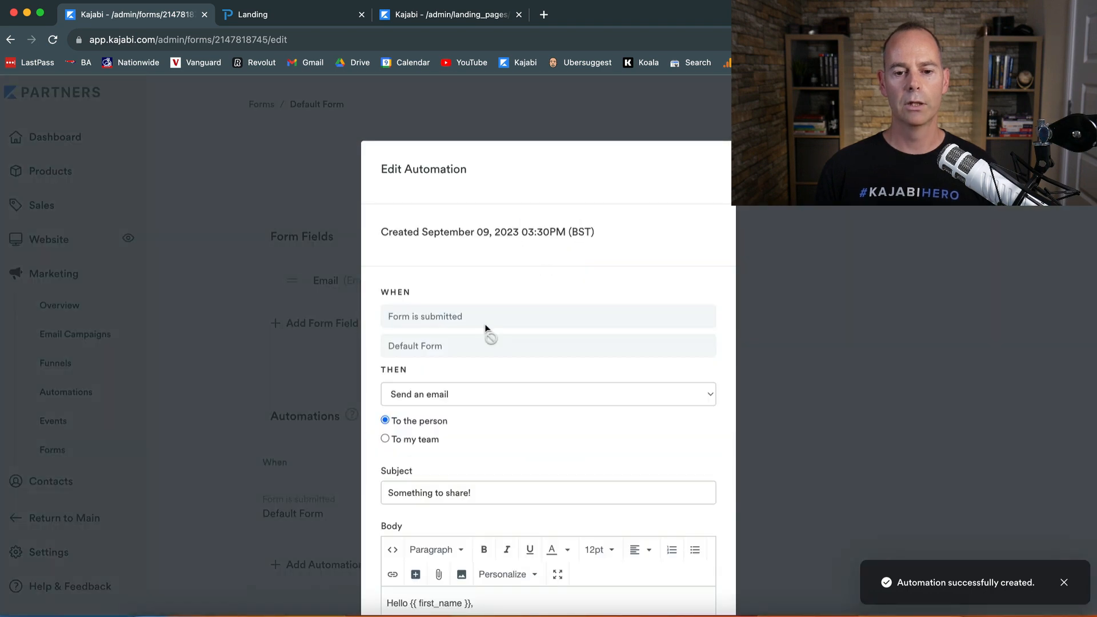
scroll(down, 3)
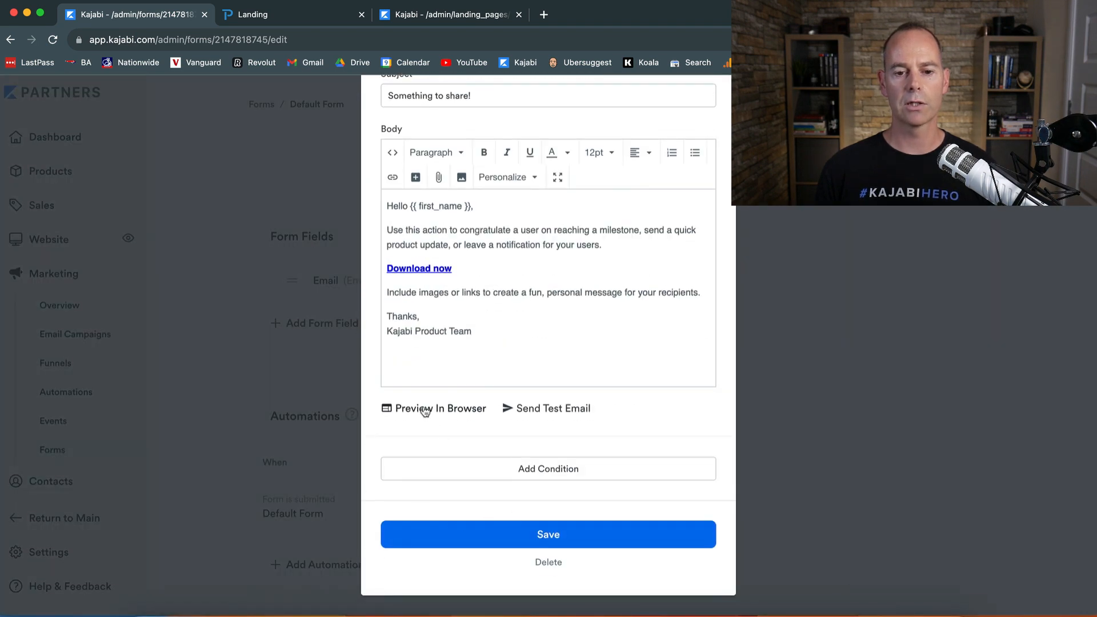
click(441, 408)
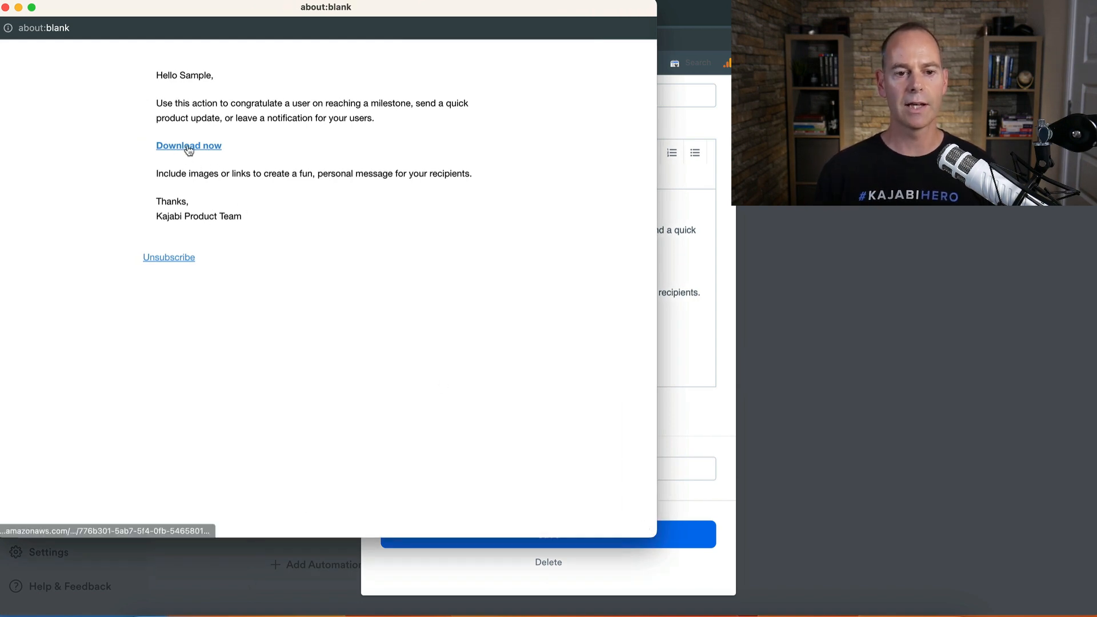
Try the Download now link in the preview and save the updated automation.
click(189, 145)
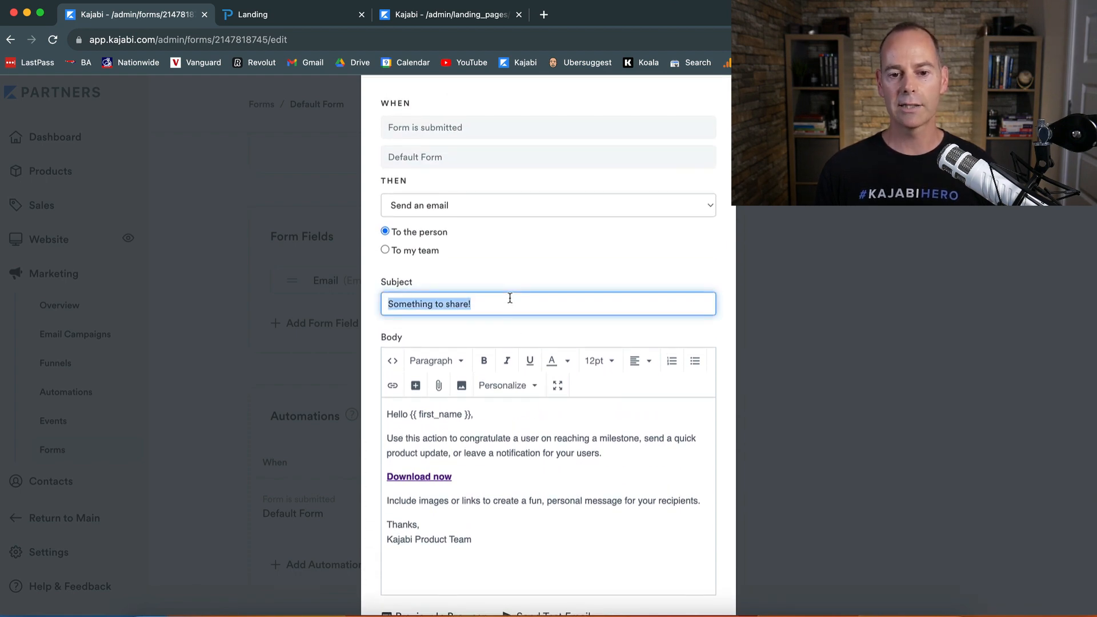
scroll(down, 3)
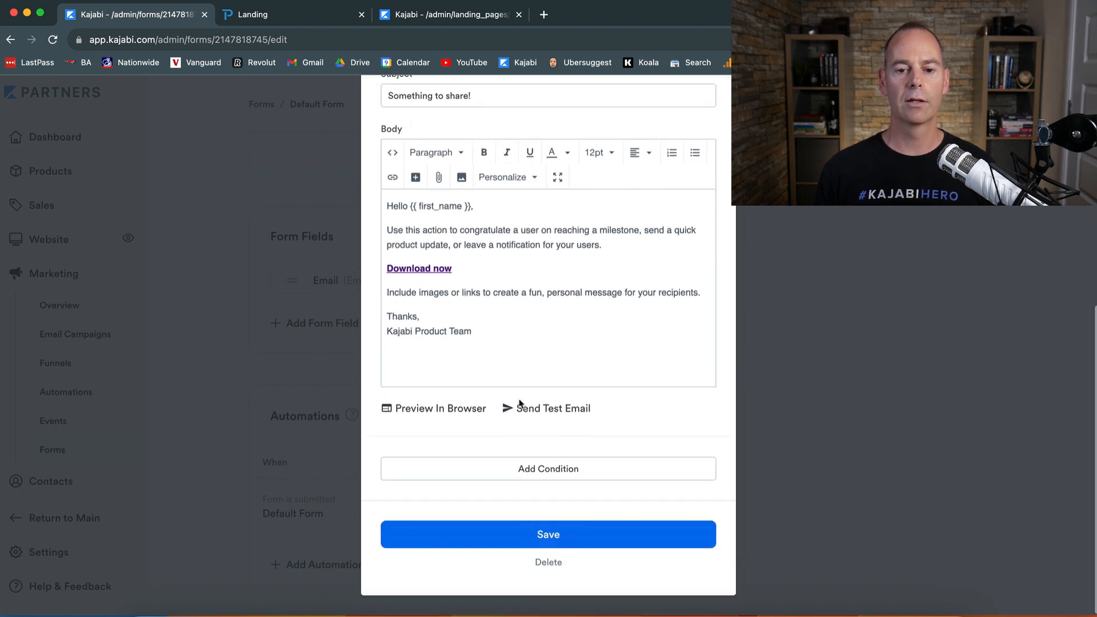
click(548, 534)
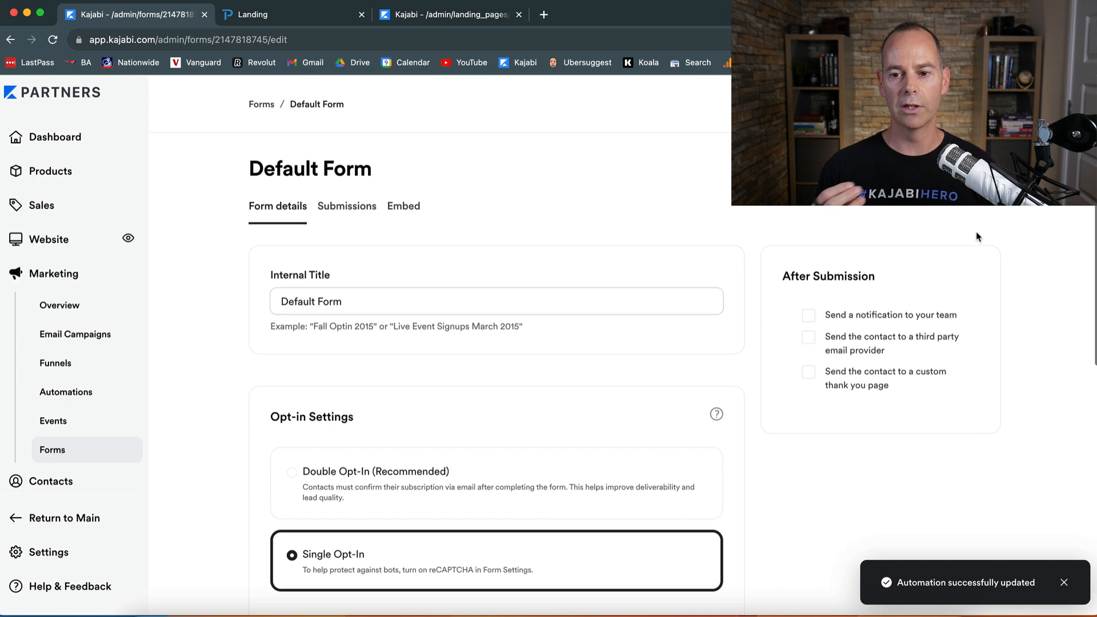
Enable Send a notification to your team with the team email, then show the Landing page.
click(808, 316)
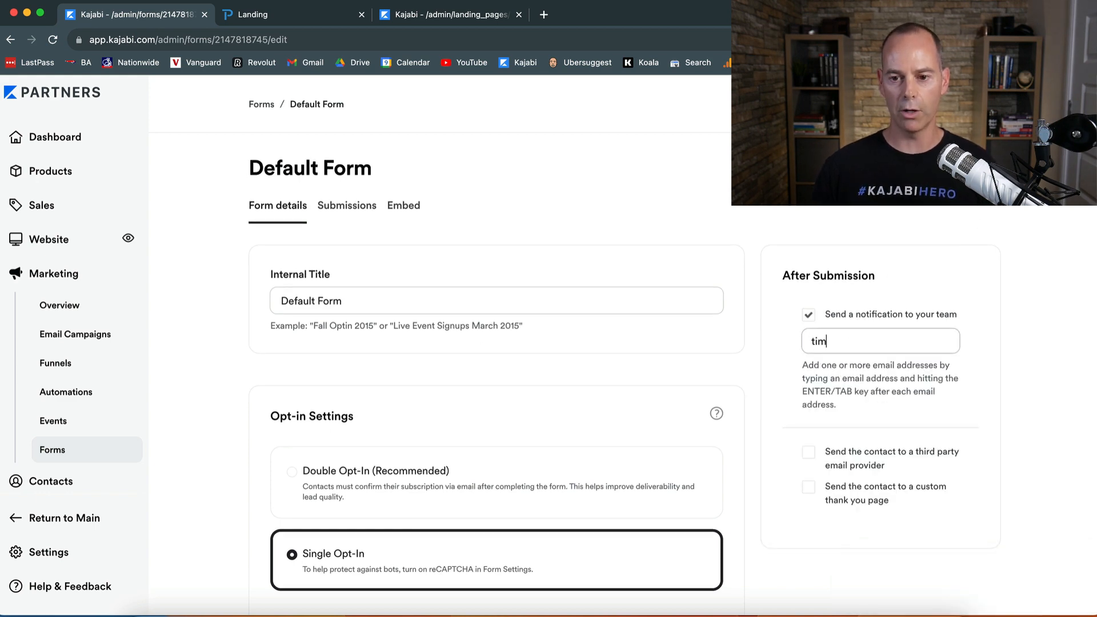
text(@)
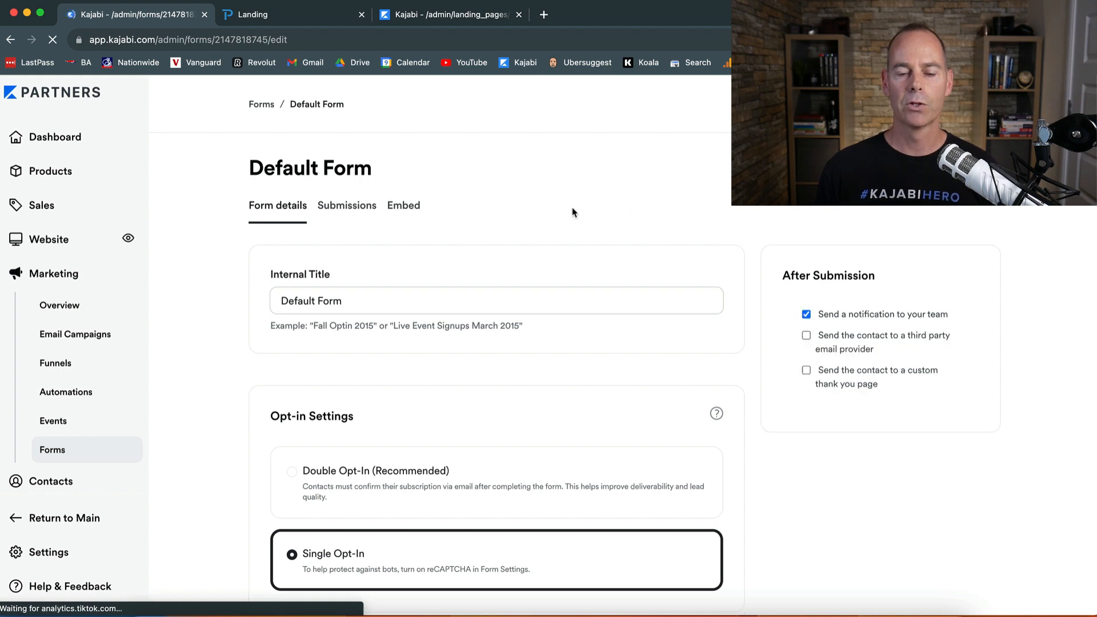
click(252, 13)
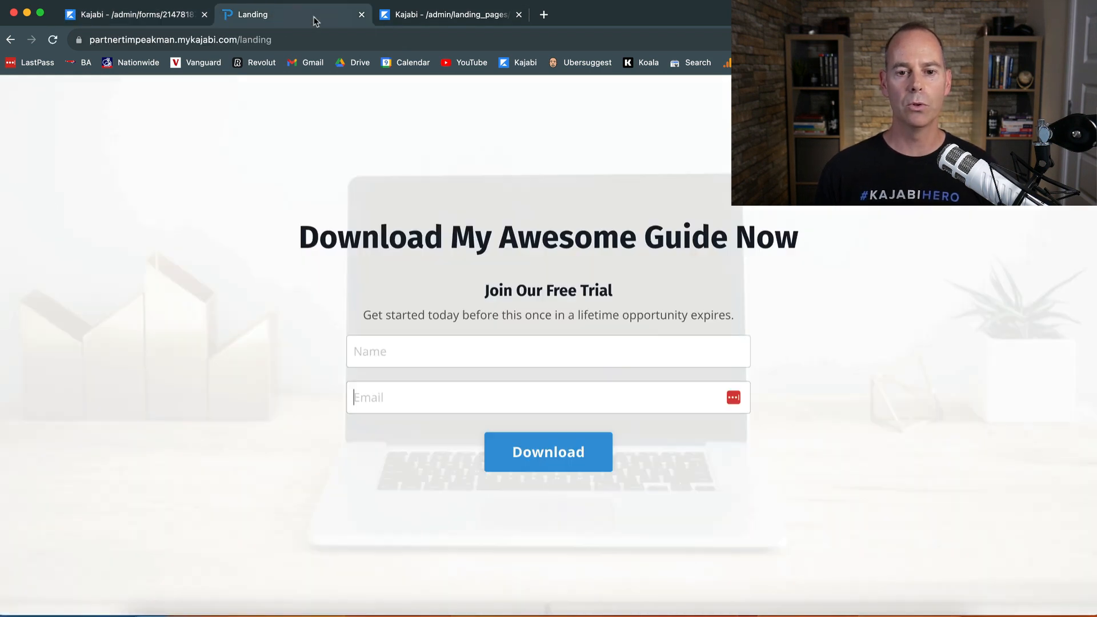
mouse_move(213, 264)
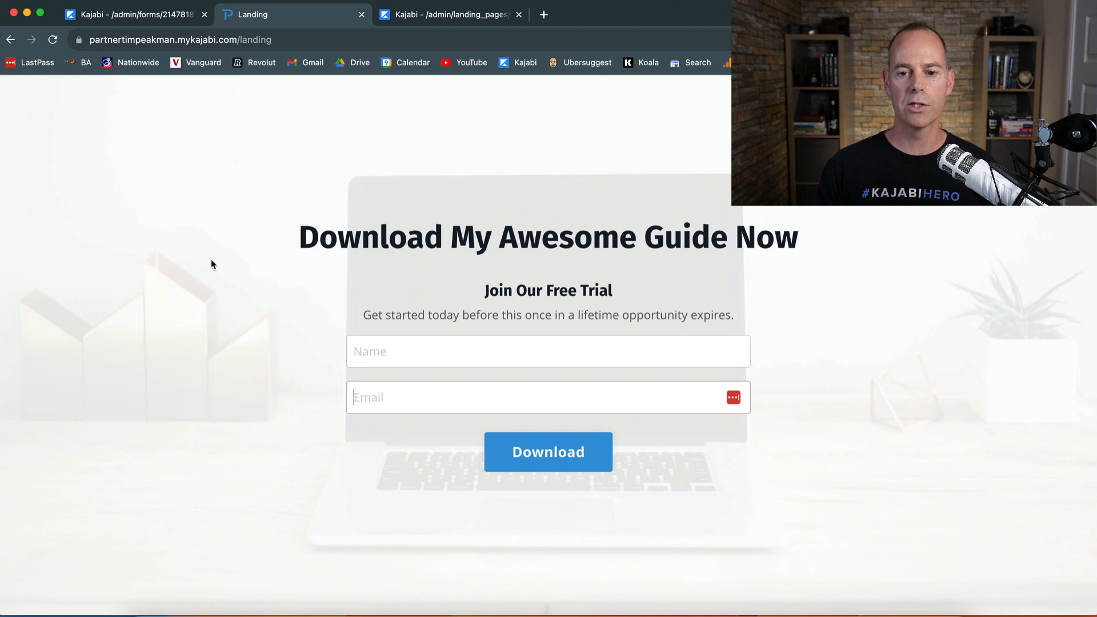
mouse_move(238, 291)
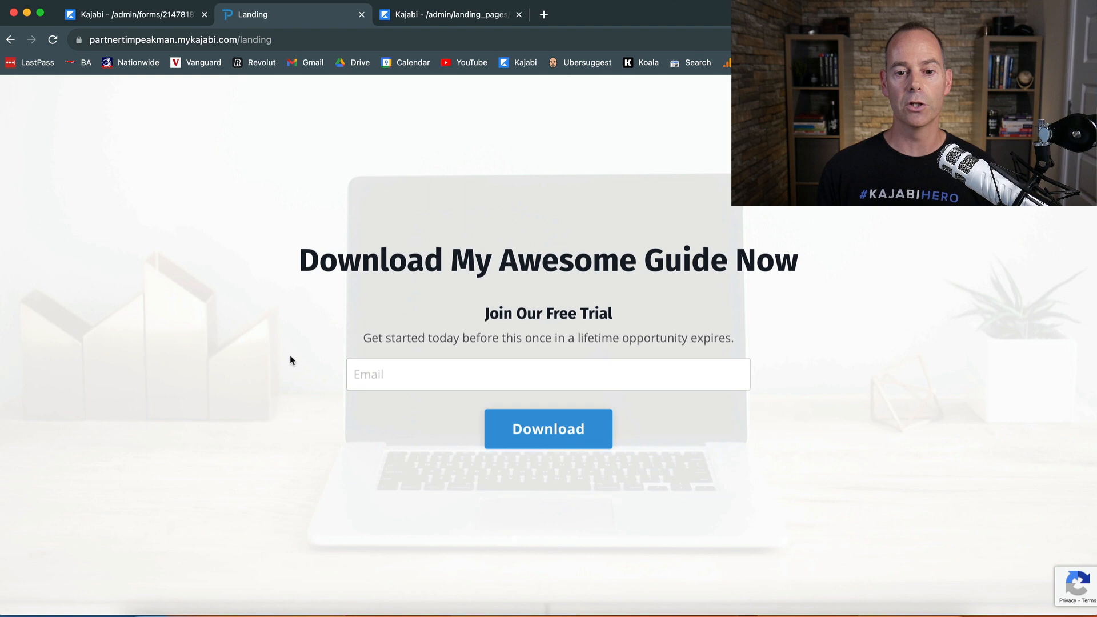
click(398, 373)
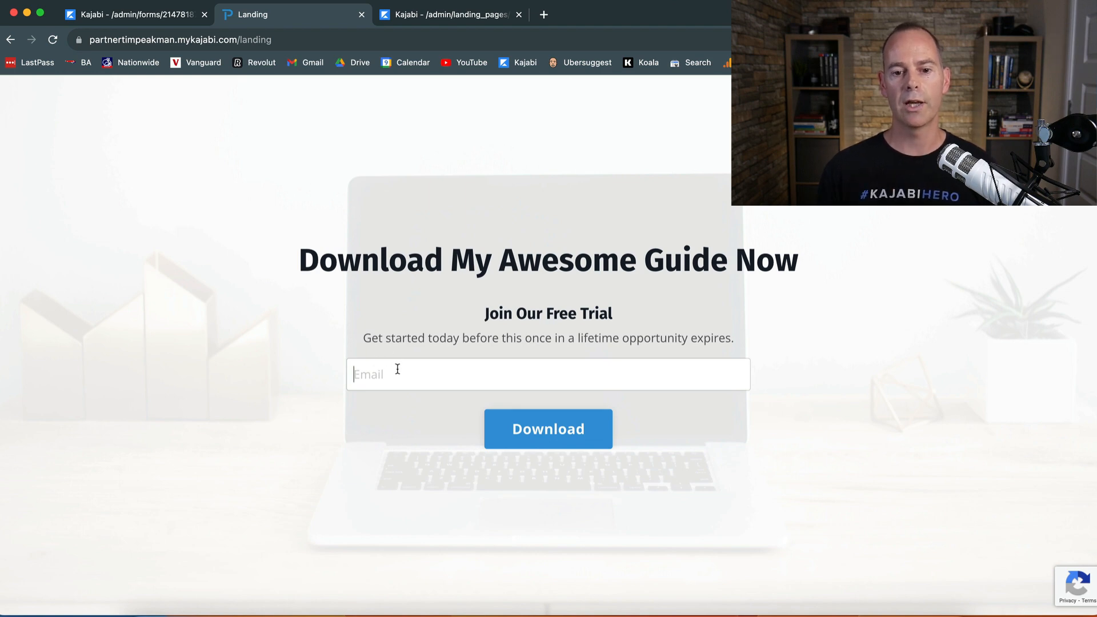
mouse_move(270, 364)
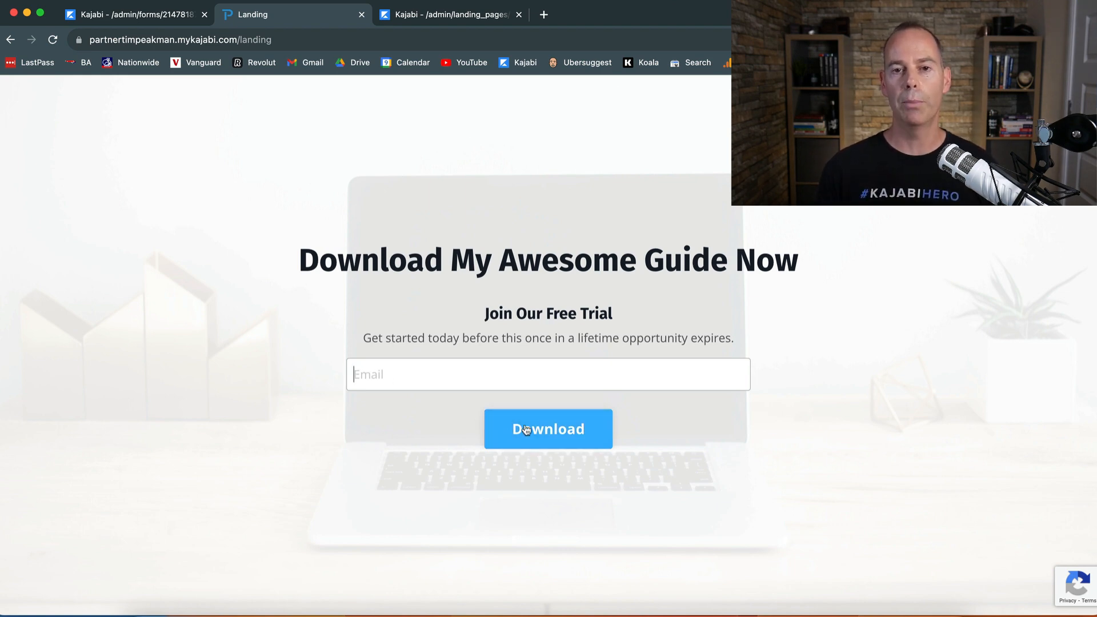
mouse_move(151, 14)
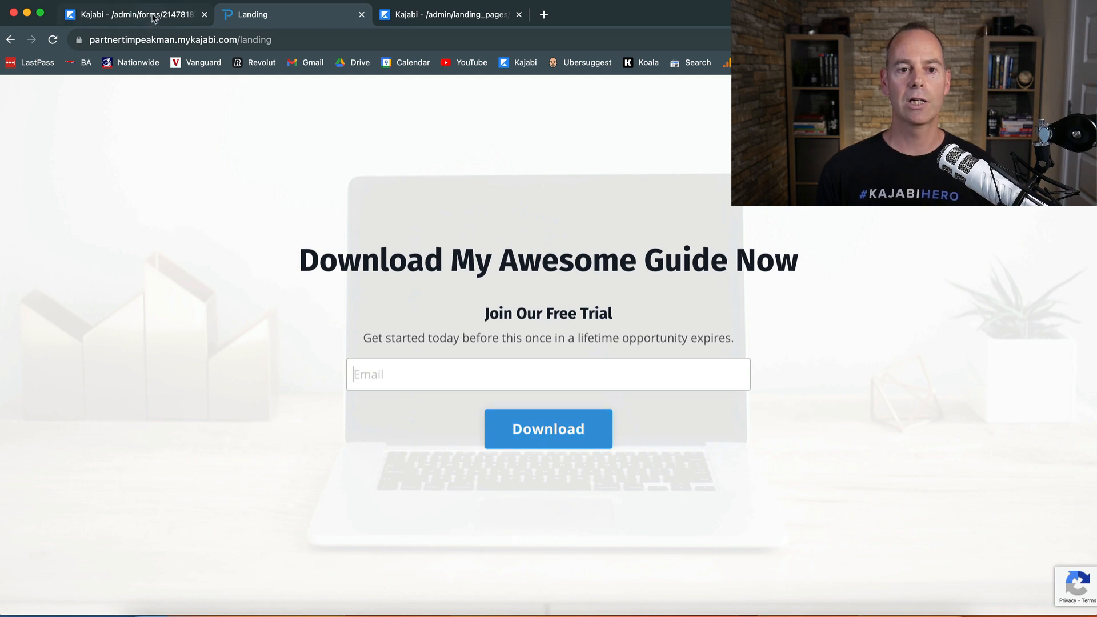
click(136, 14)
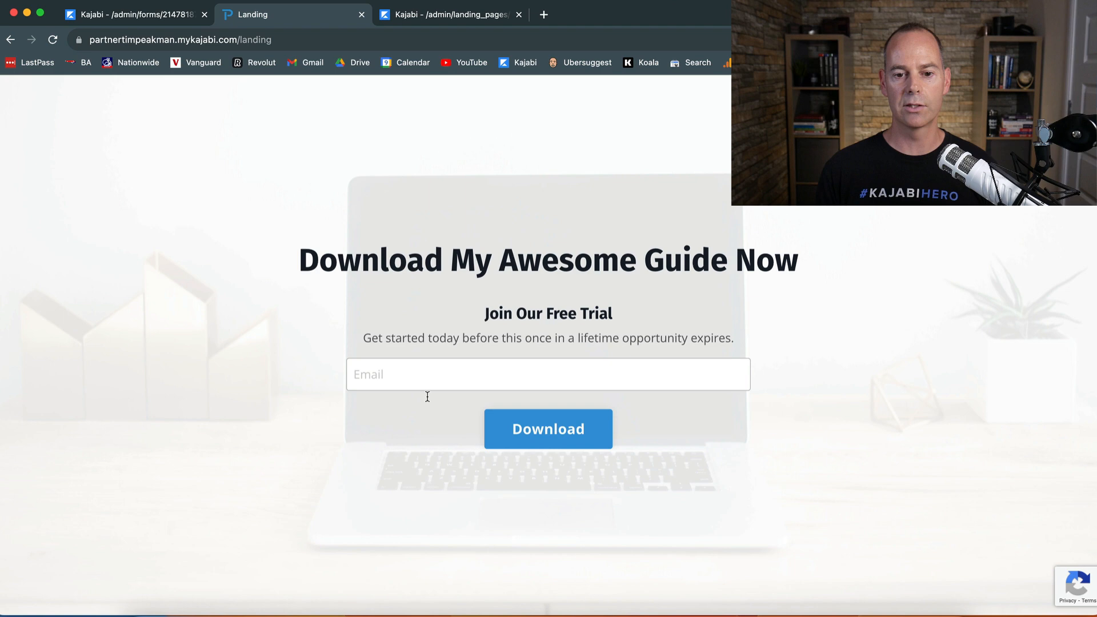
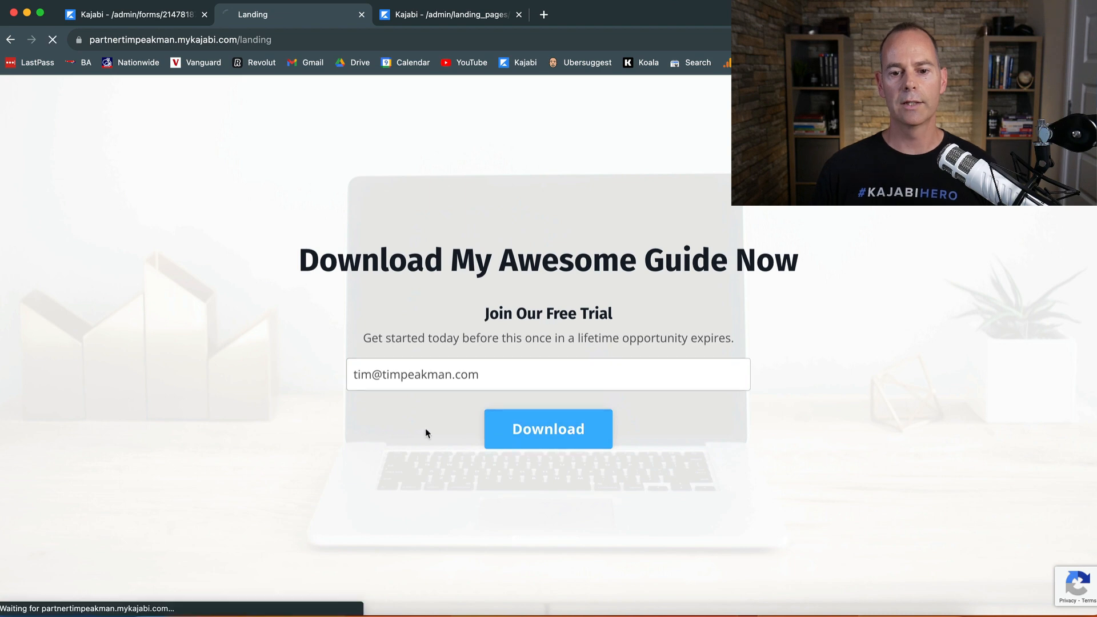
click(548, 428)
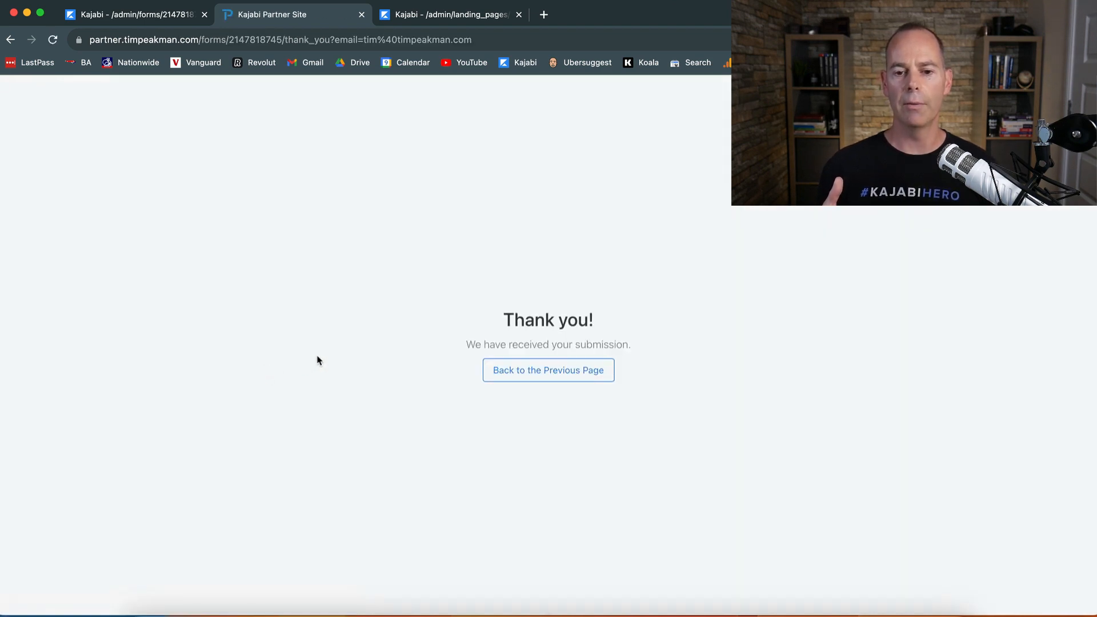
mouse_move(362, 363)
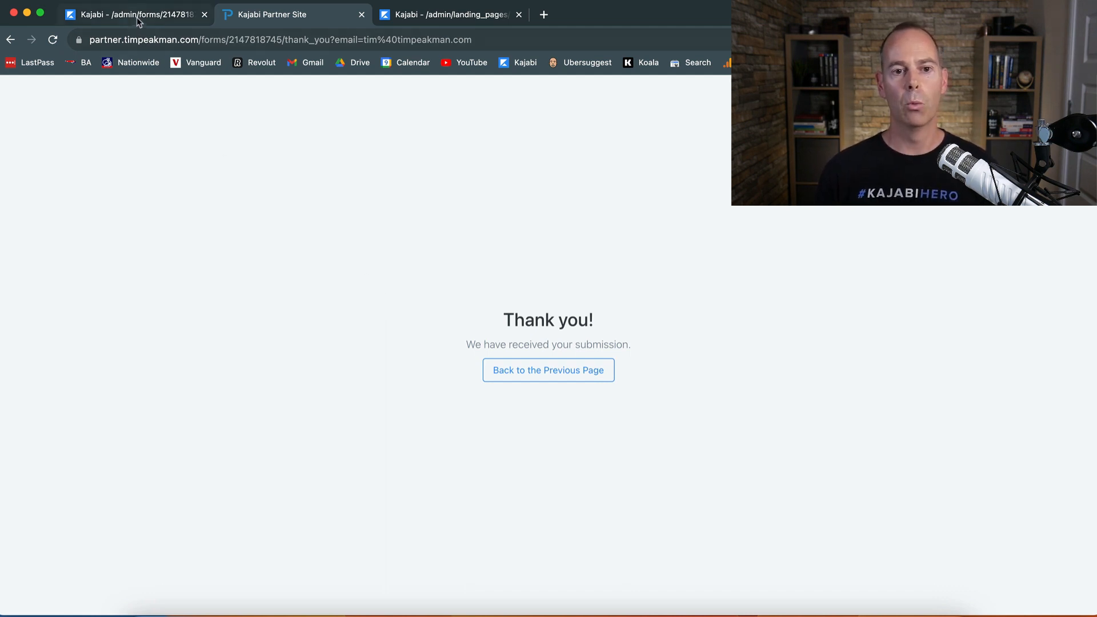
Switch from the Thank You confirmation back to the Default Form settings tab.
click(136, 14)
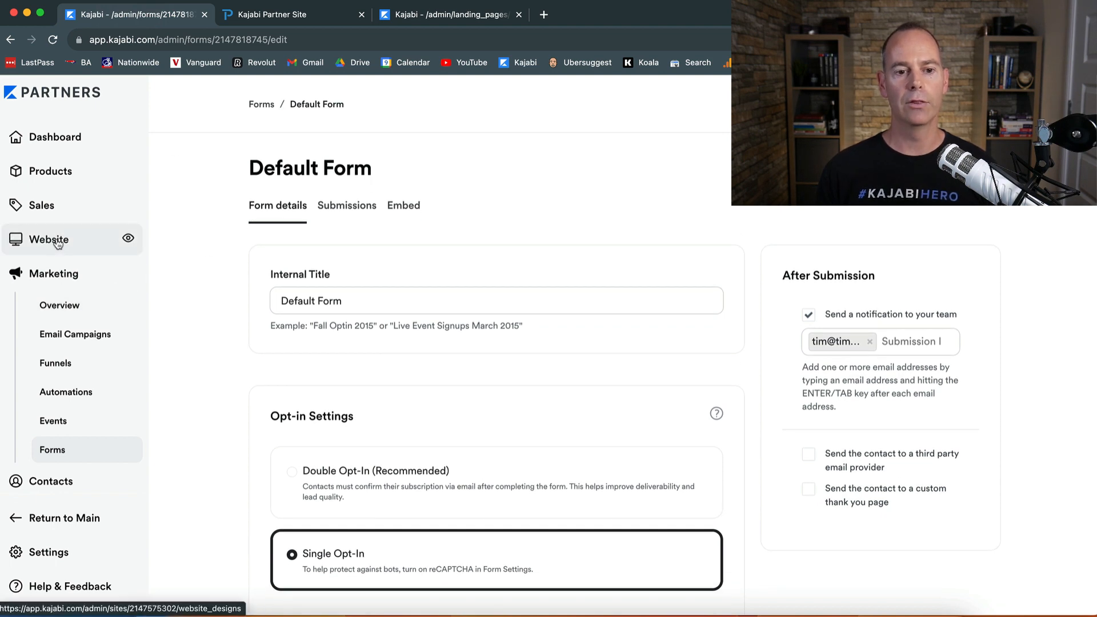
Navigate Website > Pages > Landing and open the Landing page in the page editor.
click(49, 239)
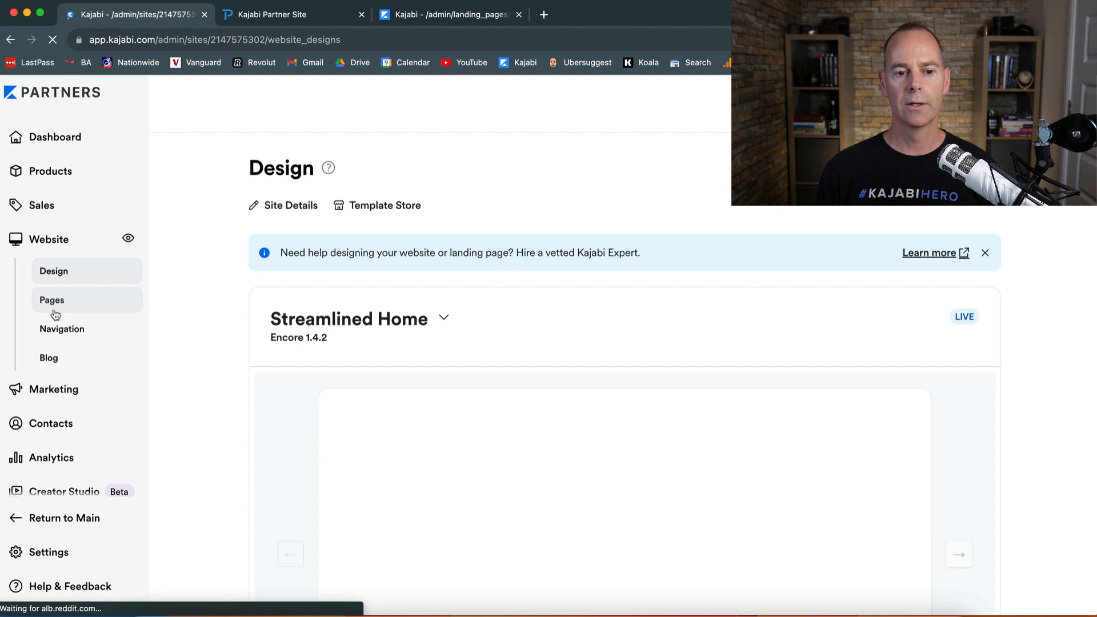
click(52, 299)
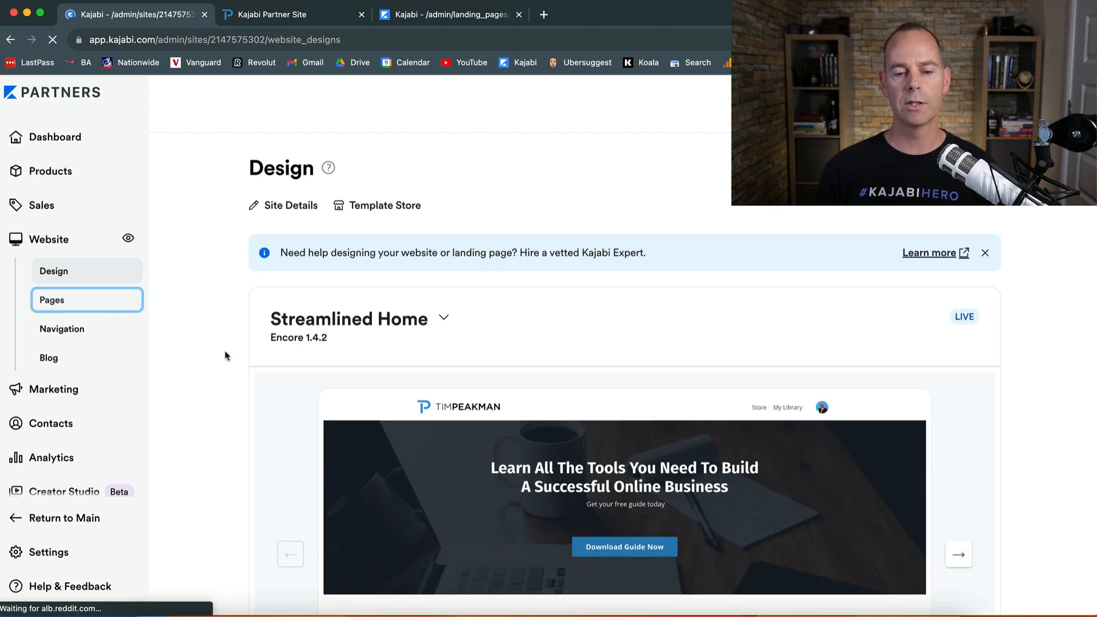
click(51, 299)
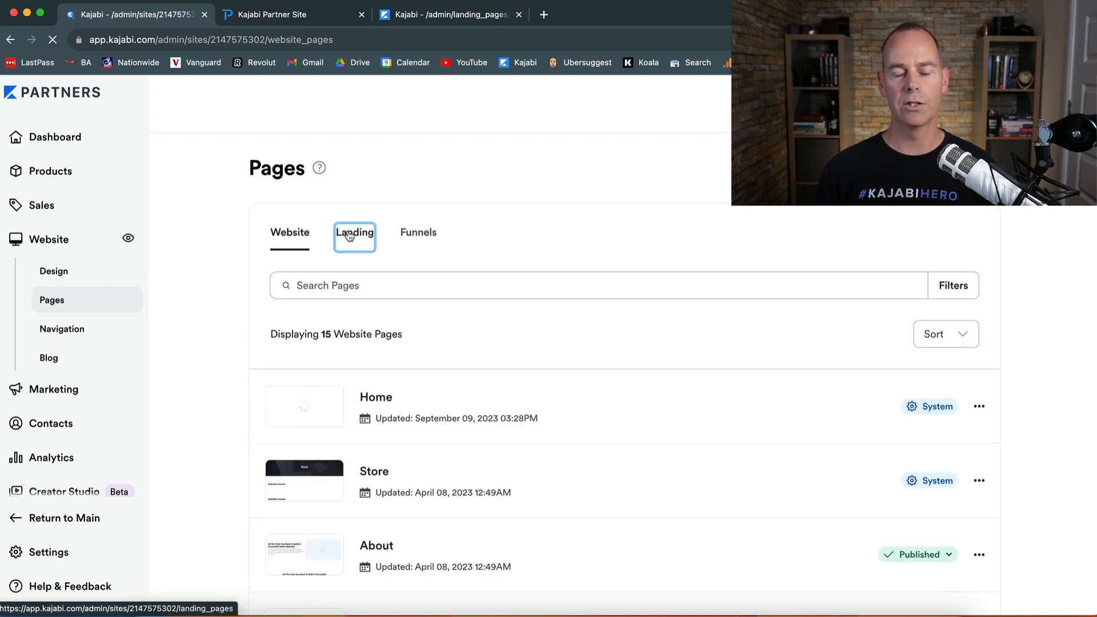
click(354, 232)
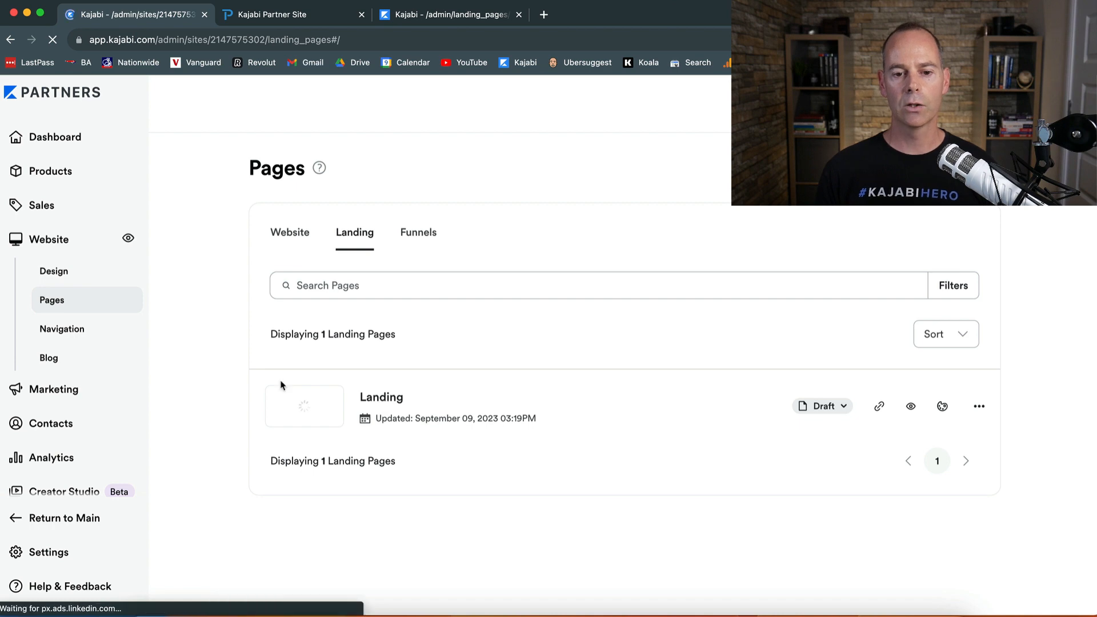
click(382, 396)
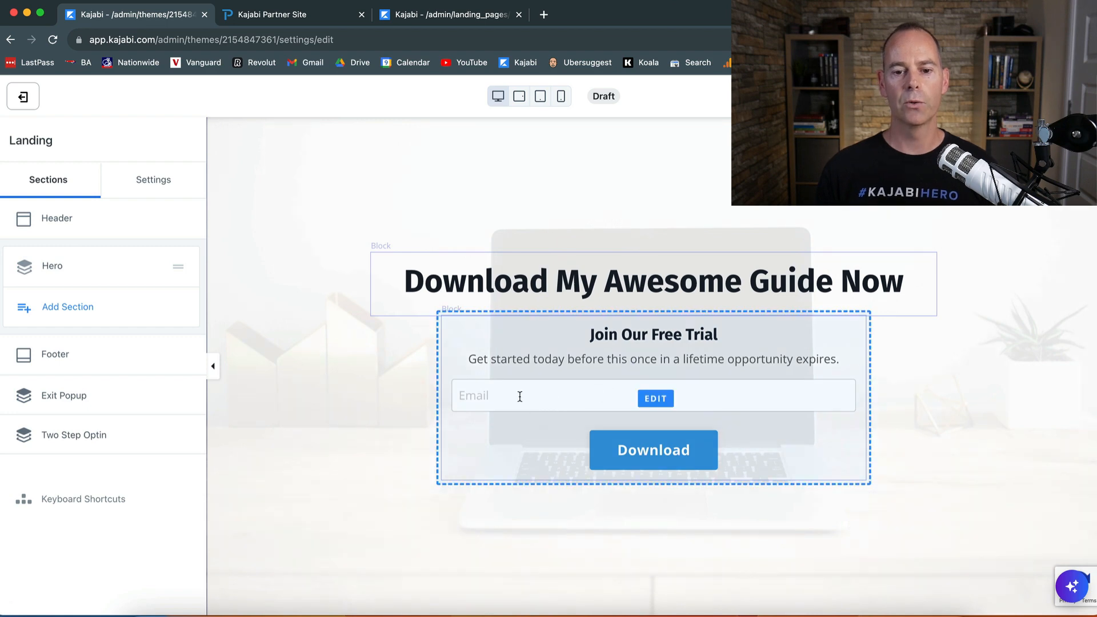
Set the opt-in form's Thank You Page to 'Go to a Landing Page' and show the selectable pages.
click(656, 398)
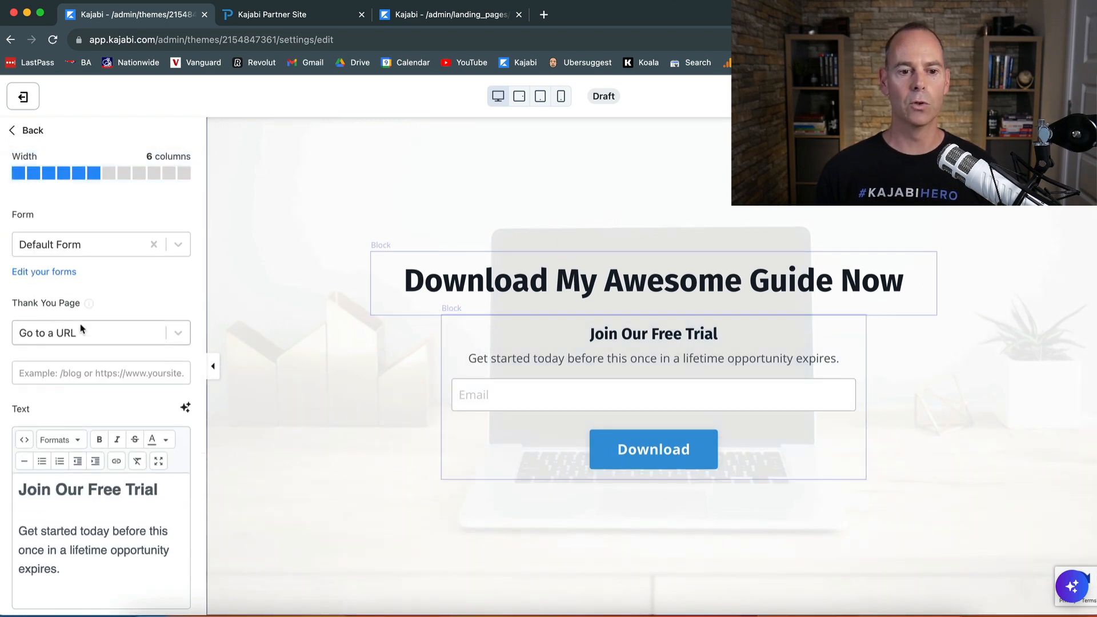
mouse_move(90, 303)
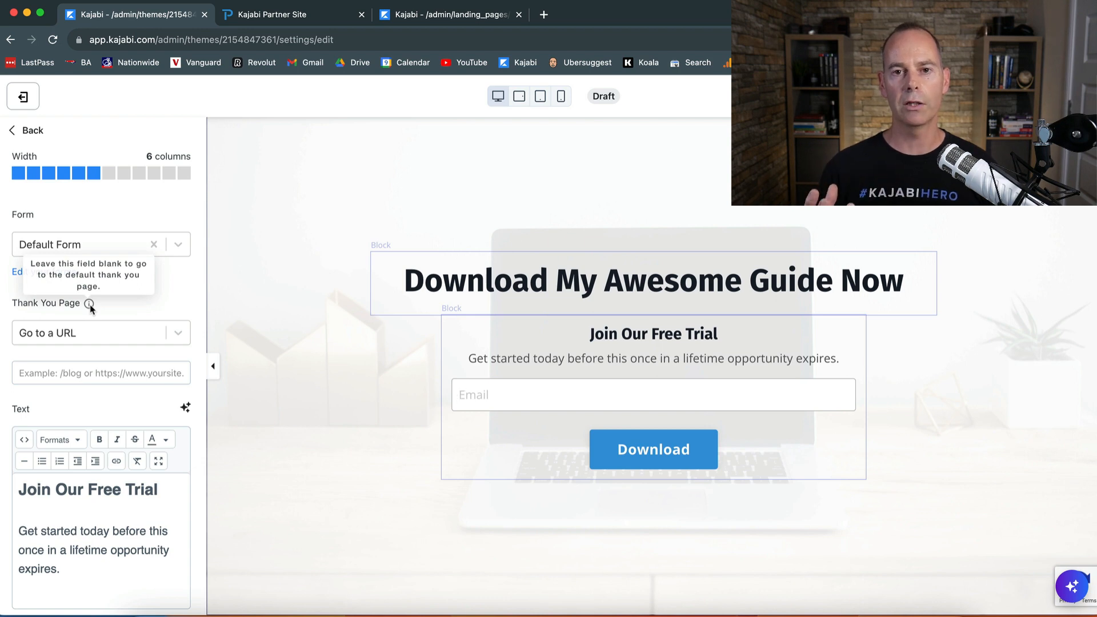
click(100, 373)
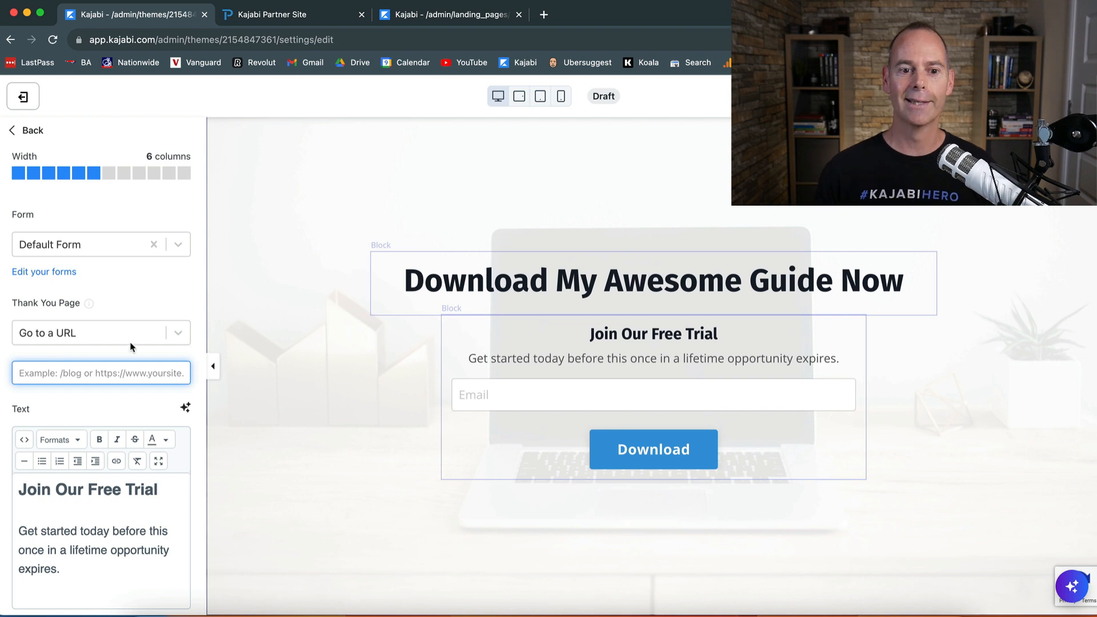
click(101, 333)
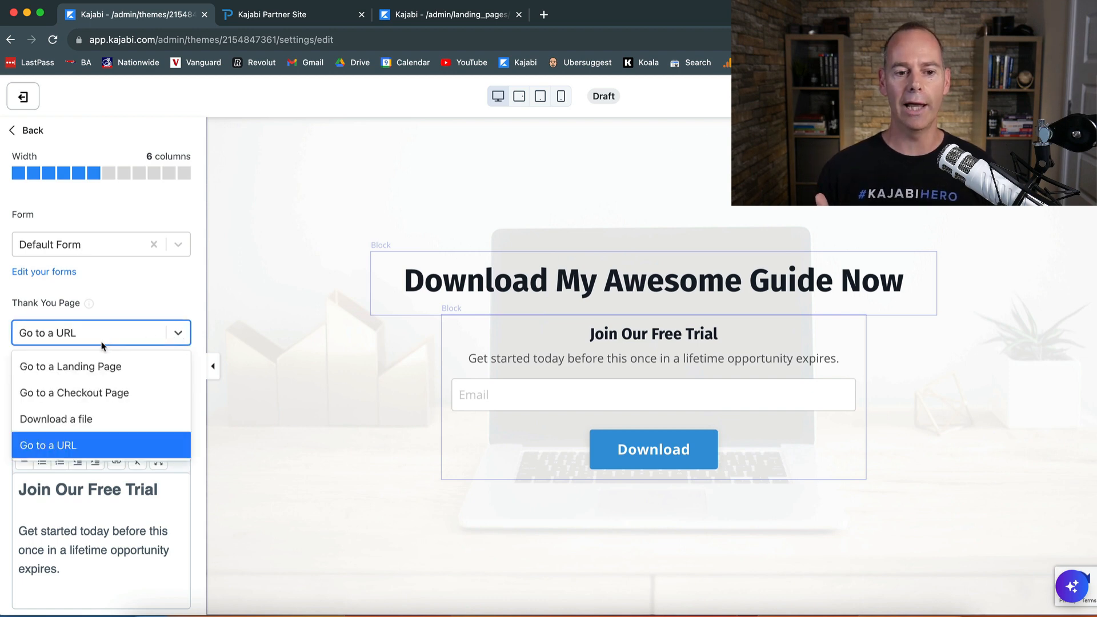
click(69, 366)
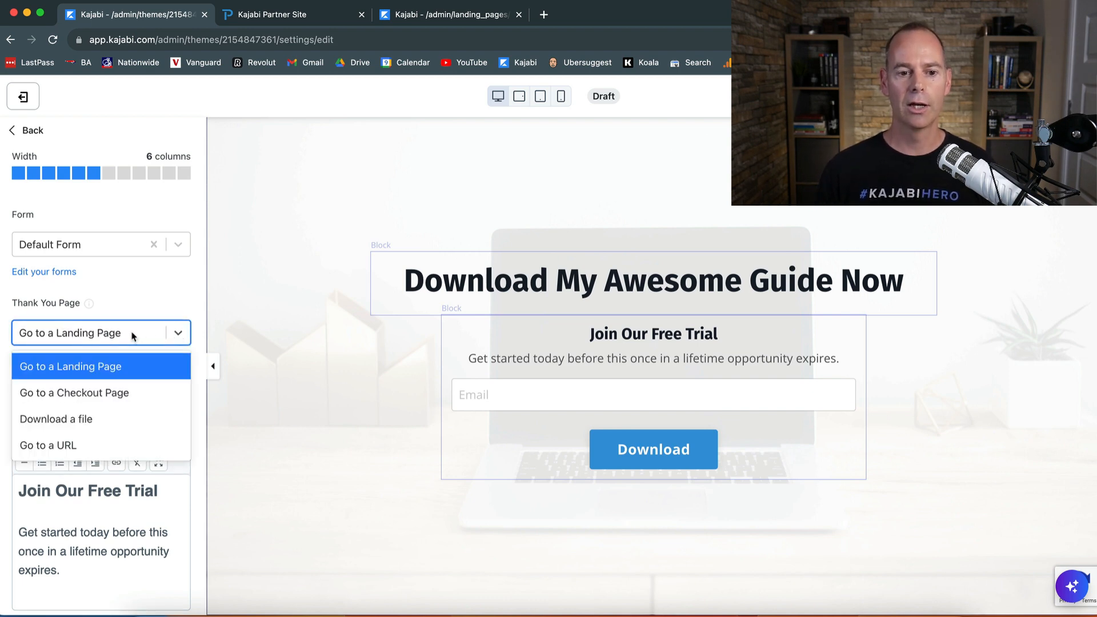
click(69, 366)
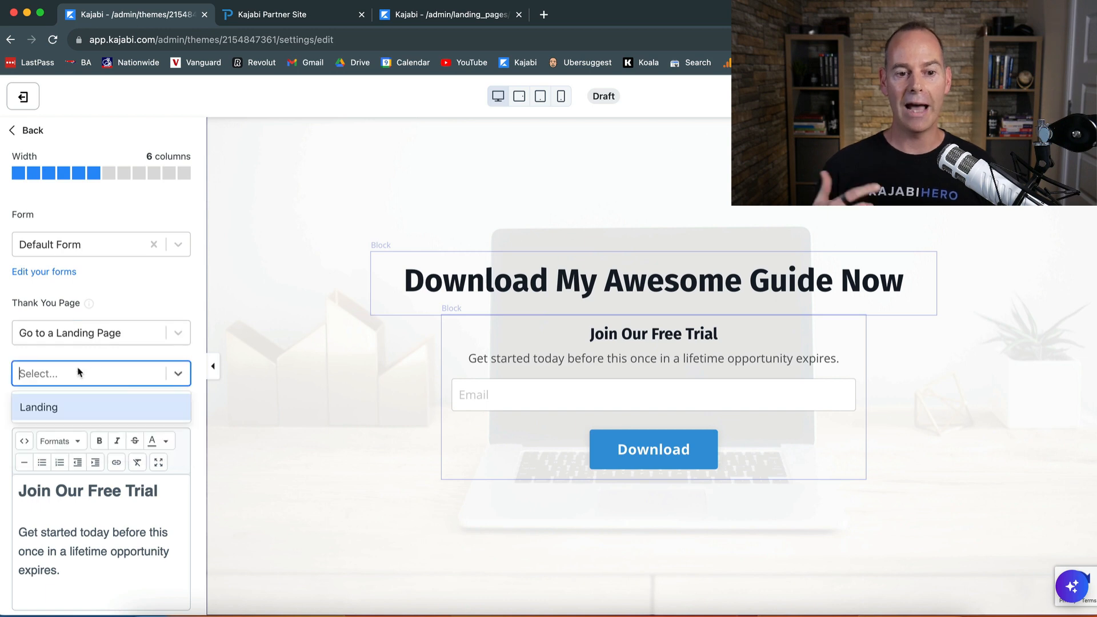
mouse_move(71, 407)
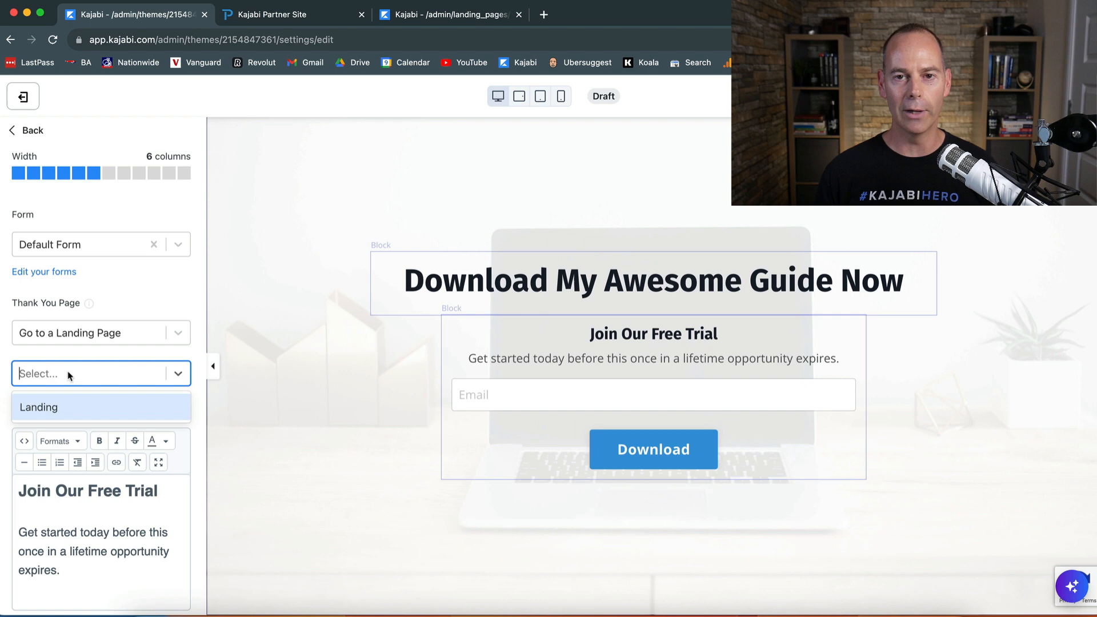
mouse_move(69, 354)
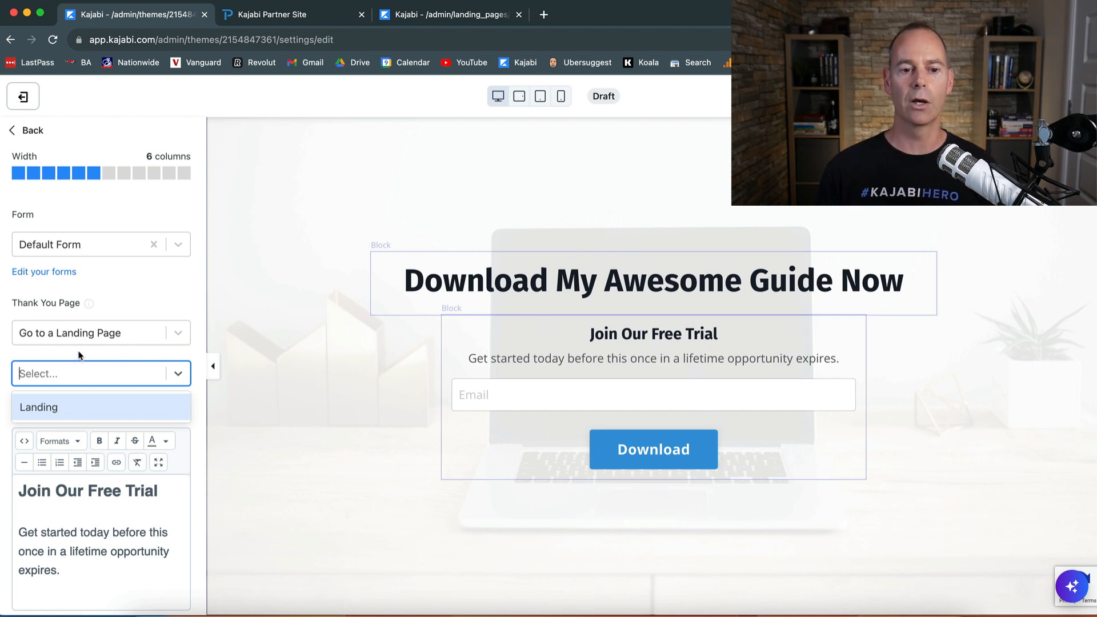